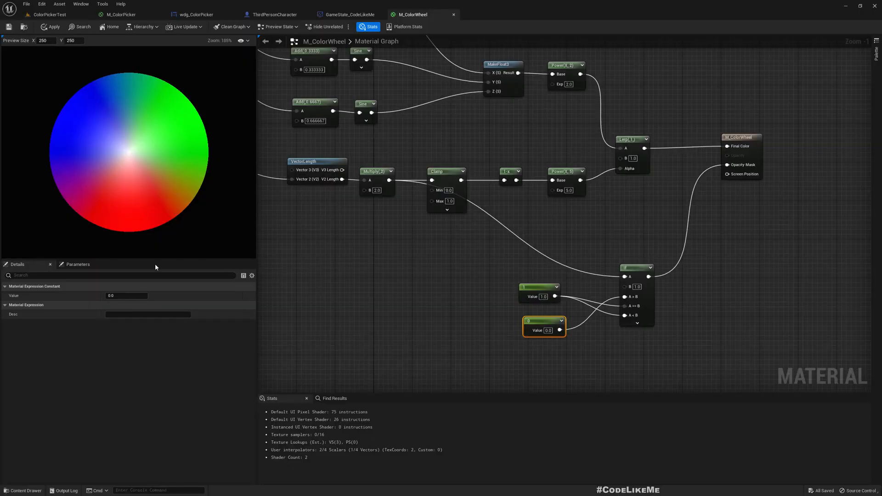
mouse_move(196, 140)
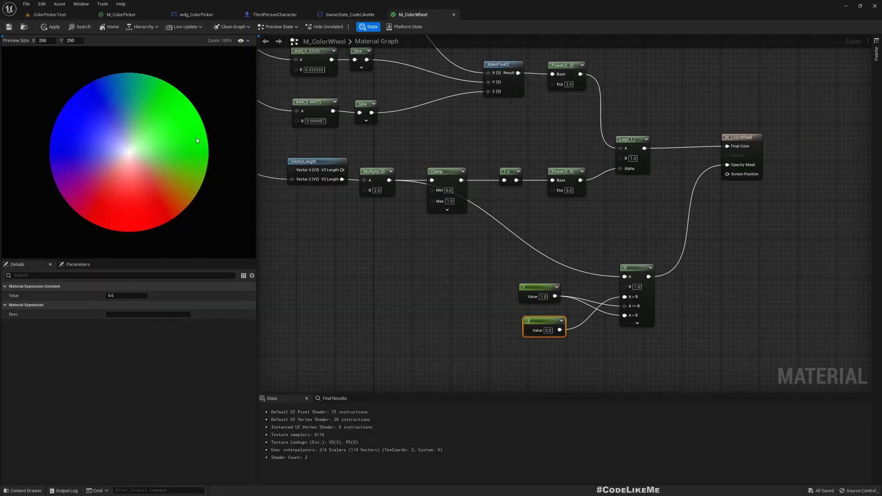
mouse_move(139, 212)
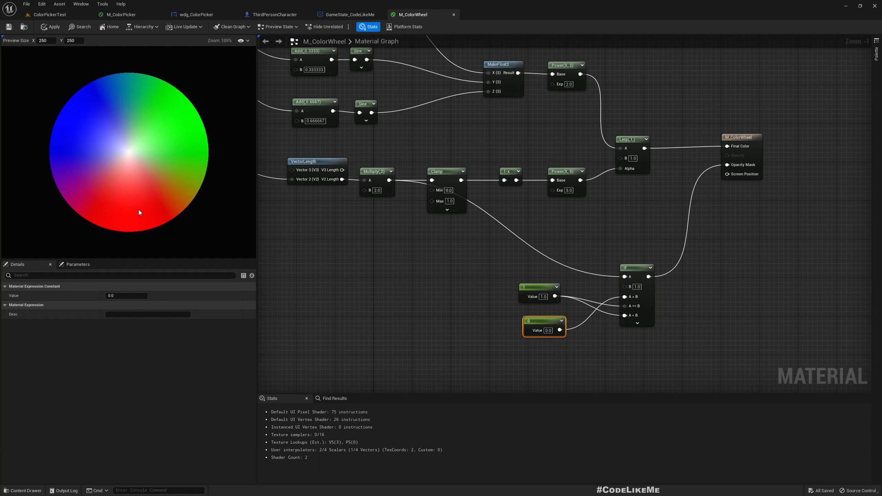
mouse_move(88, 198)
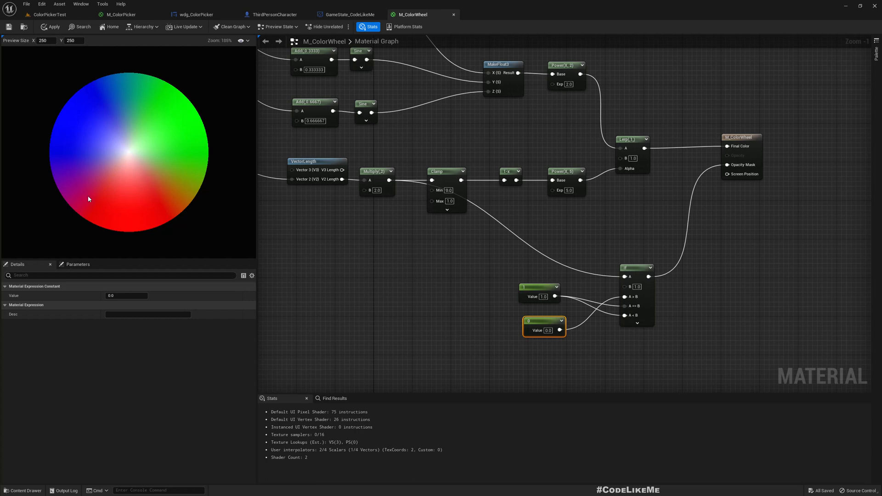
- Review the finished M_ColorWheel graph, close it, and create a new Material in Materials
scroll("down", 3)
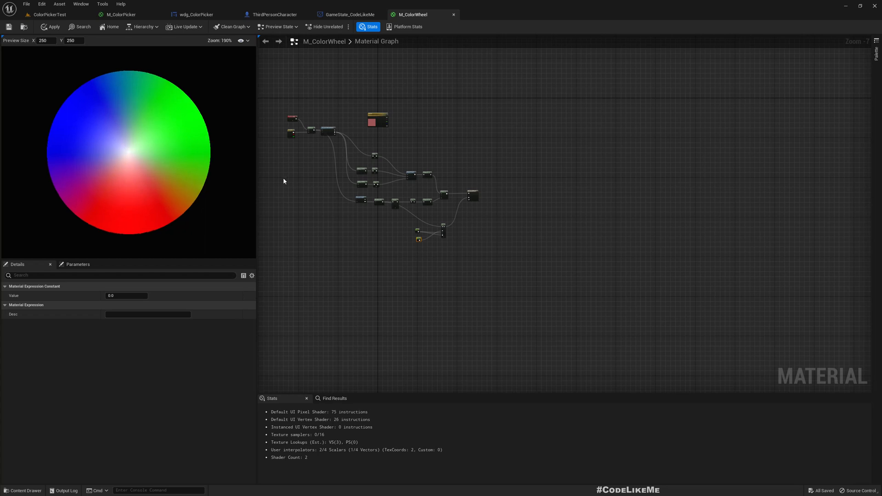
mouse_move(129, 155)
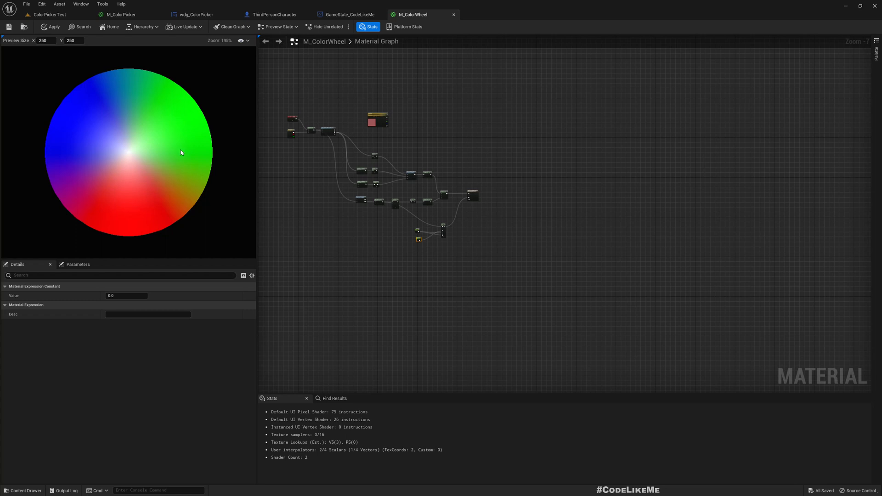
left_click(47, 15)
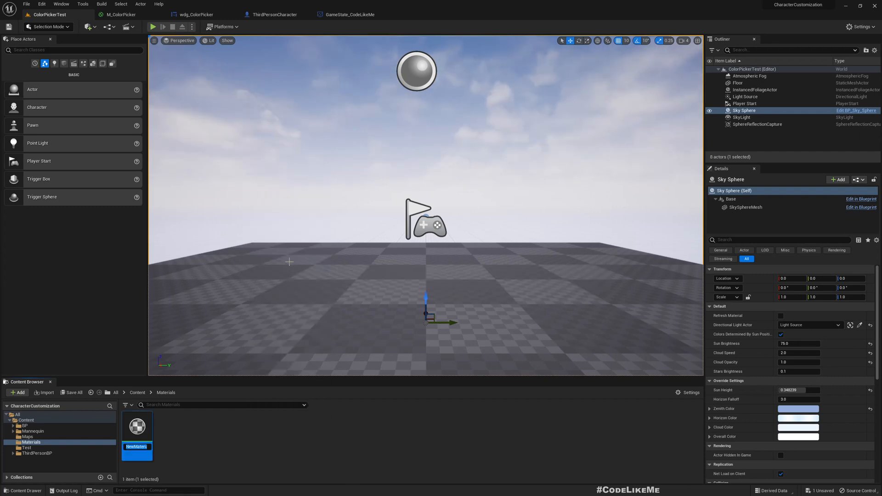
- Rename the asset to M_ColorWheel, open it, and set Material Domain to User Interface
type("M_ColorWheel")
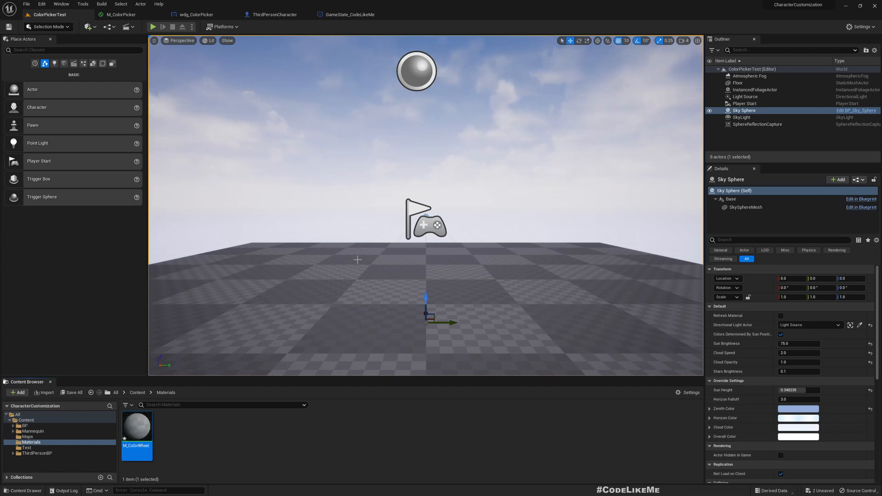
double_click(136, 426)
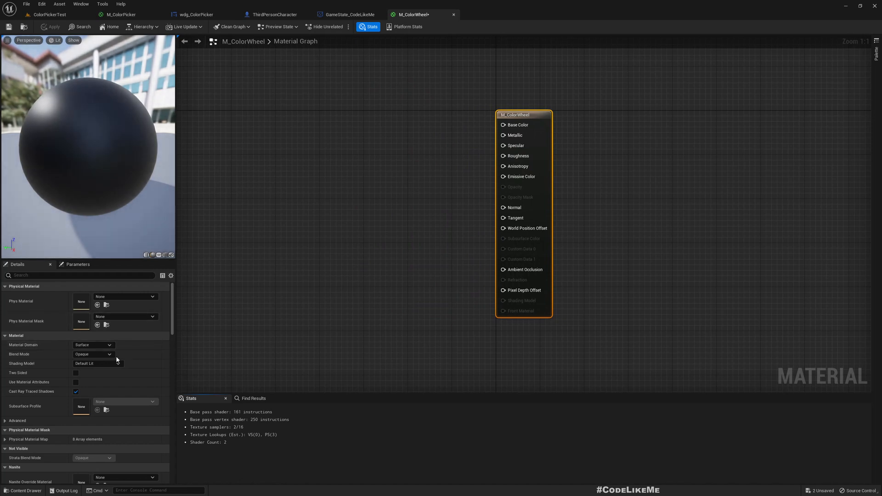
left_click(92, 345)
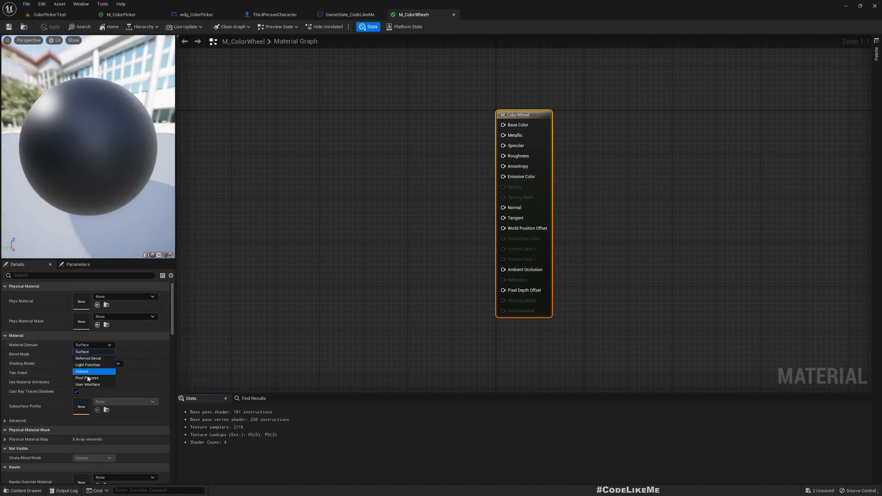
left_click(87, 384)
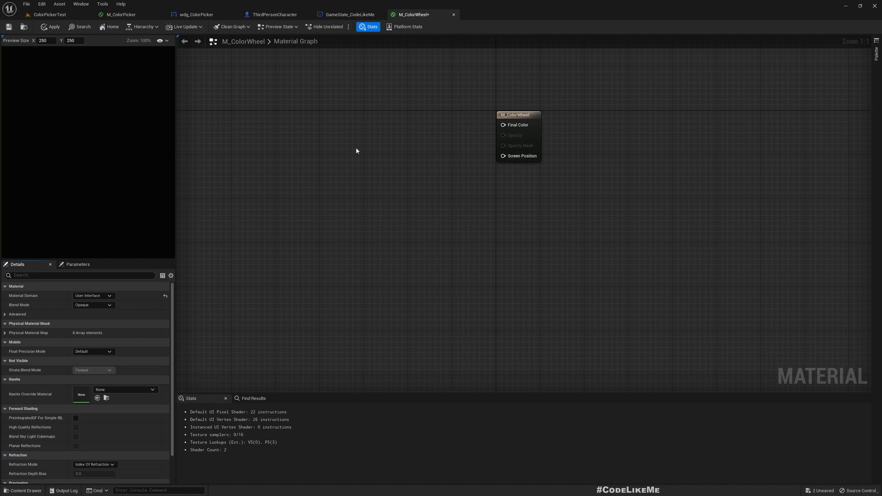
mouse_move(444, 176)
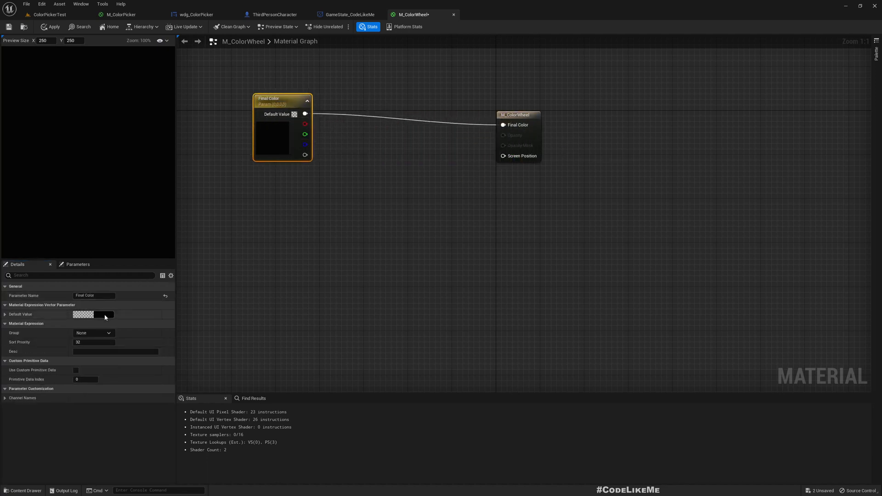
- Give the Final Color vector parameter a white default value, then return to material settings
left_click(104, 313)
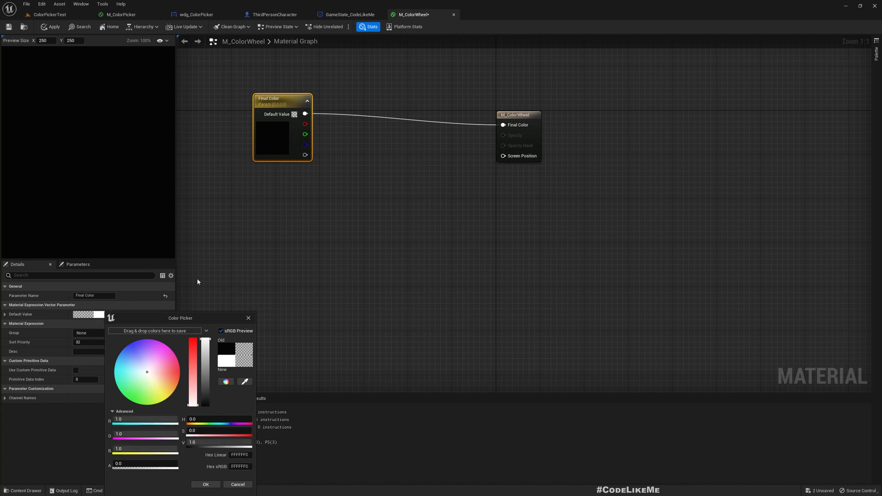
left_click(205, 484)
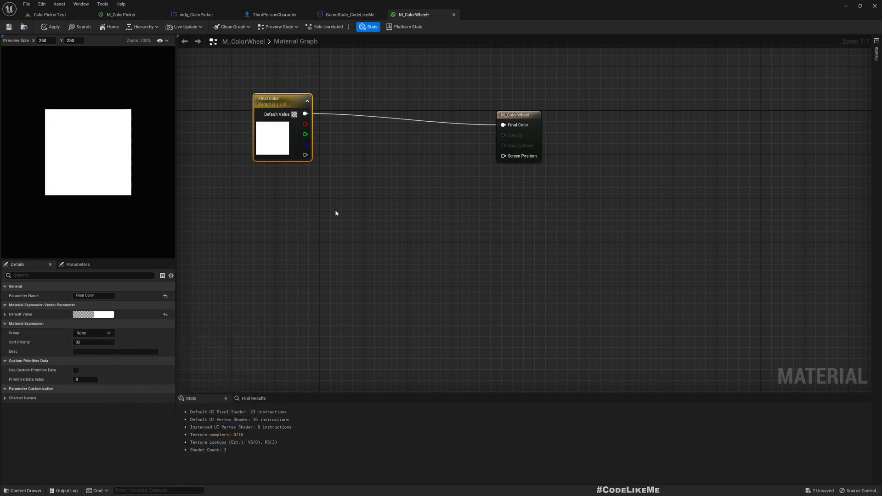
left_click(50, 27)
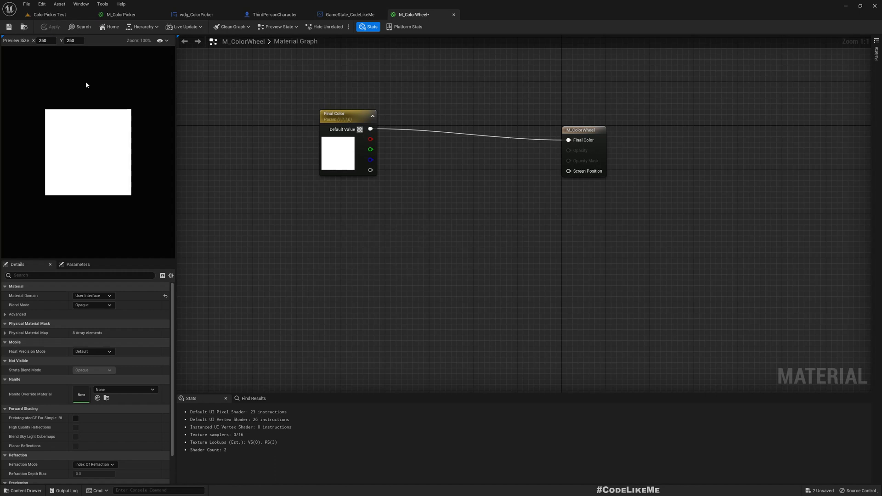
mouse_move(306, 238)
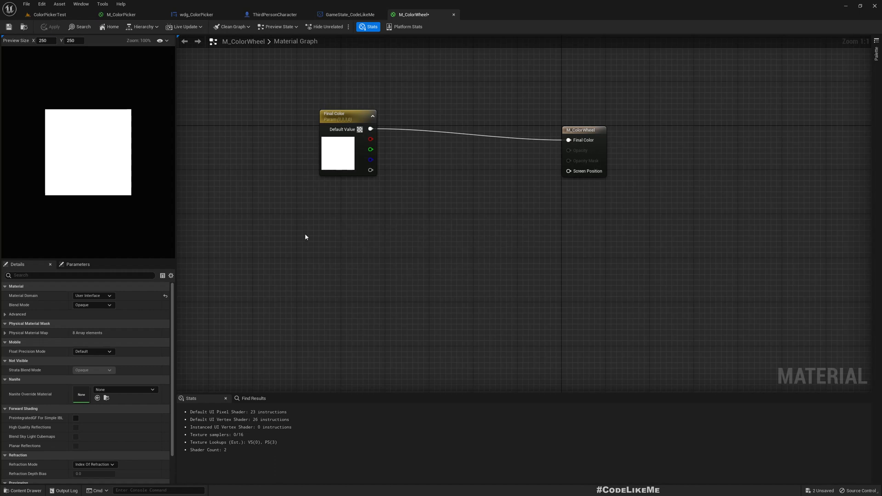
mouse_move(333, 223)
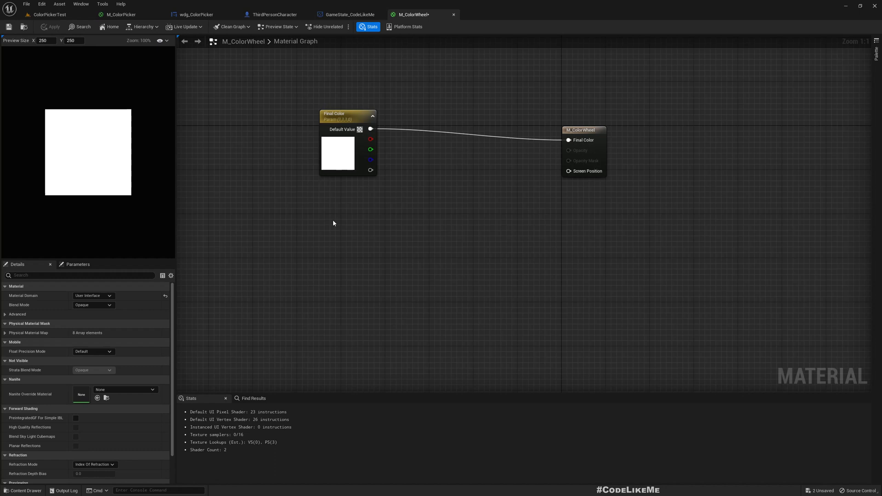
- Add a TextureCoordinate node wired to Final Color and nudge it up and left
right_click(275, 214)
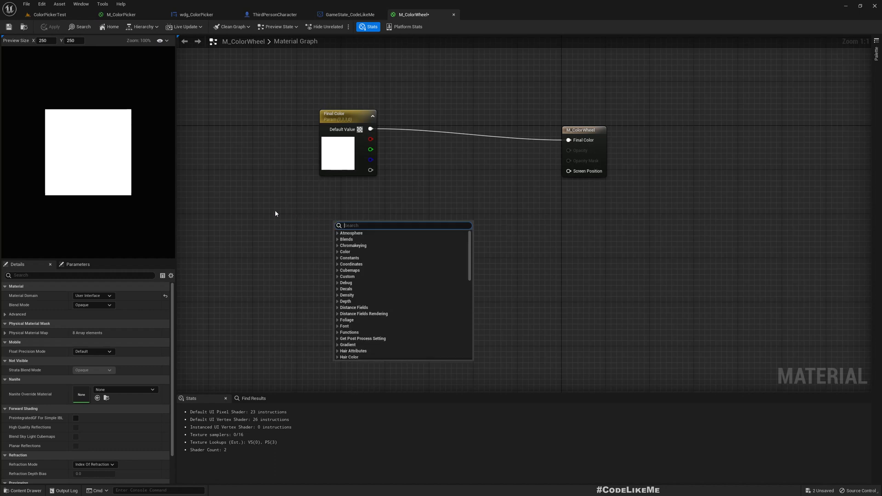
type("texture")
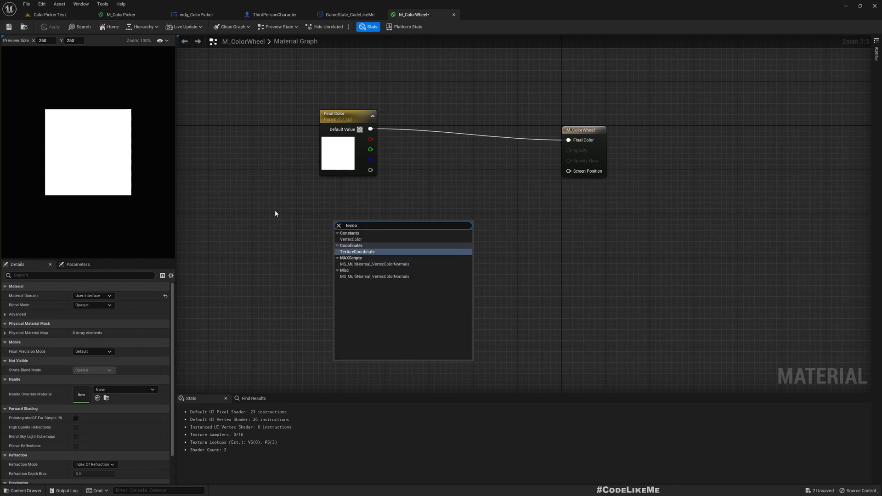
left_click(358, 252)
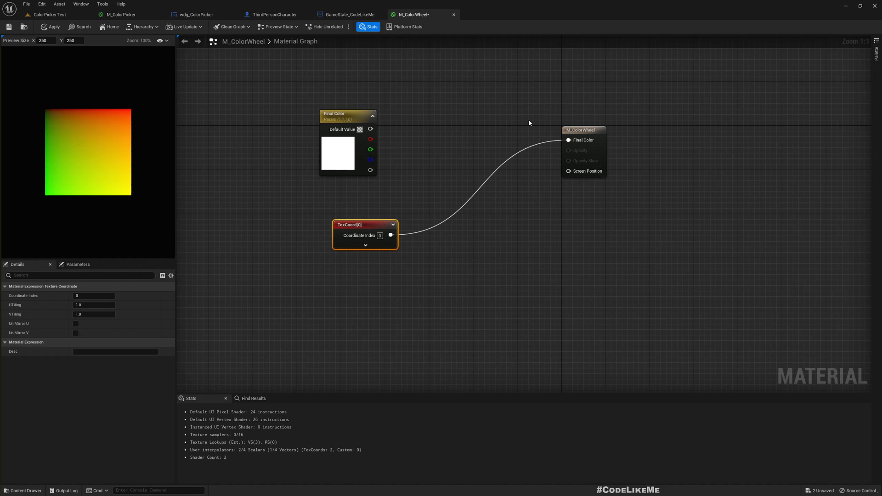
left_click_drag(365, 225, 339, 213)
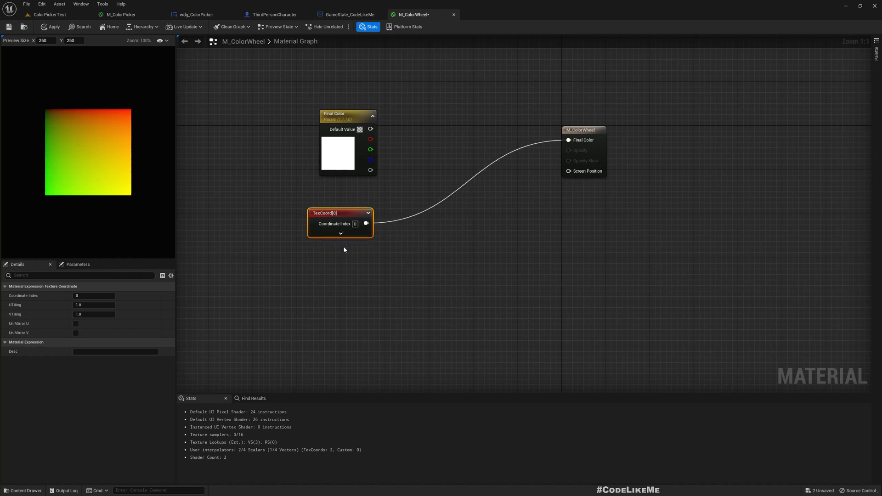
mouse_move(367, 223)
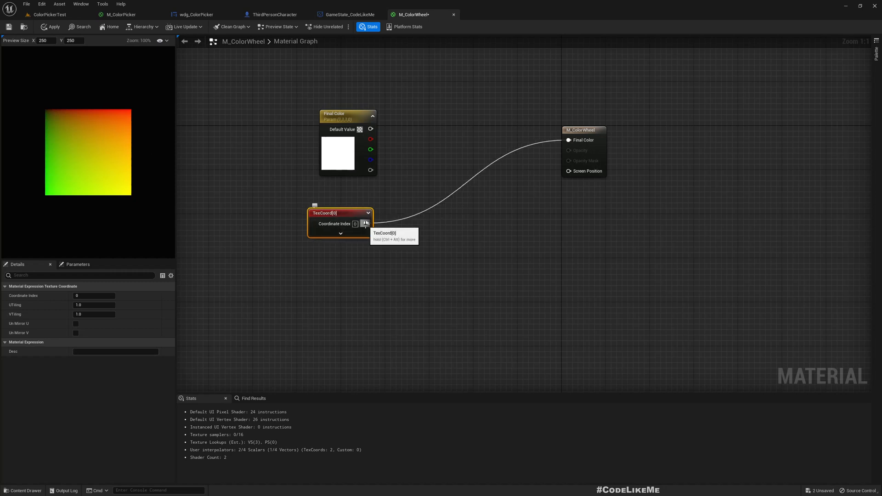
mouse_move(49, 116)
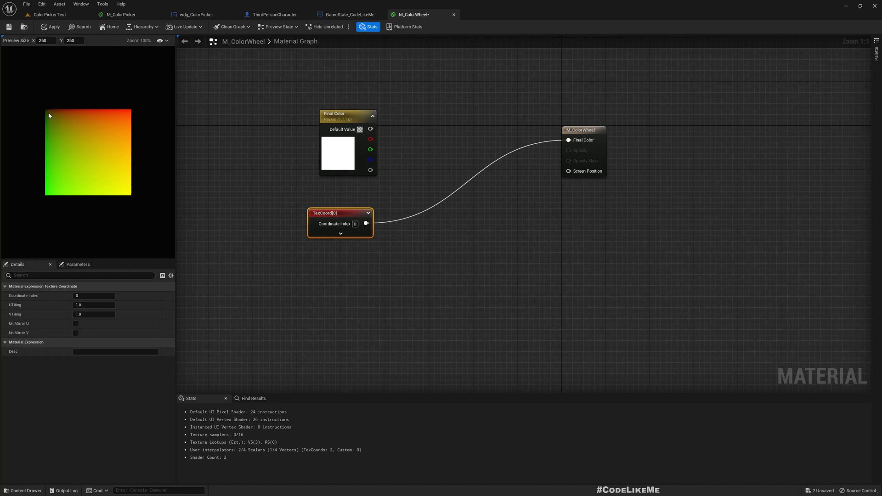
mouse_move(63, 110)
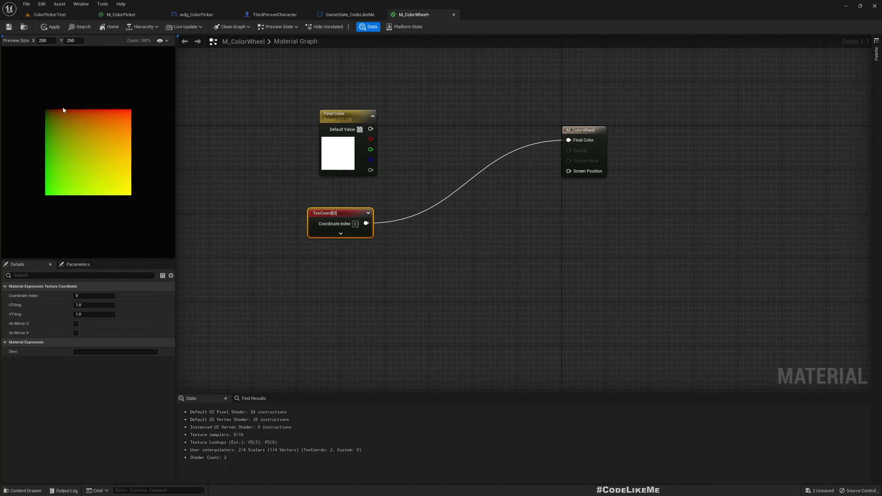
mouse_move(47, 113)
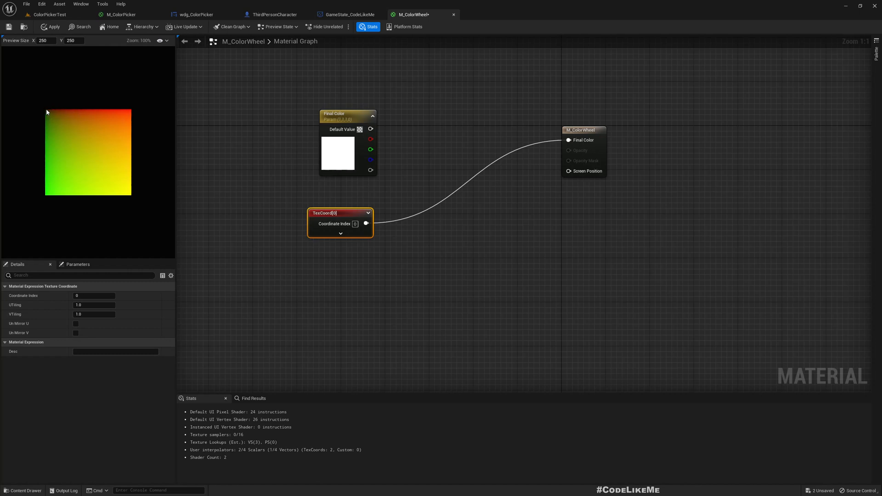
mouse_move(51, 115)
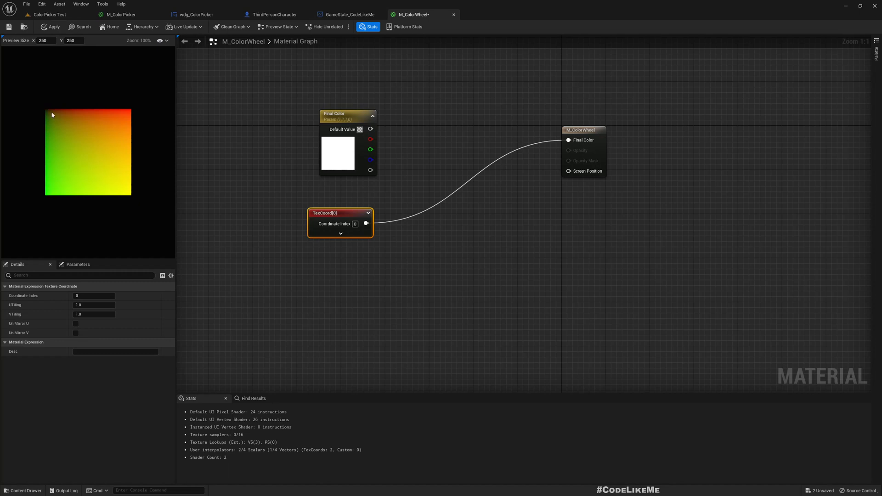
mouse_move(56, 200)
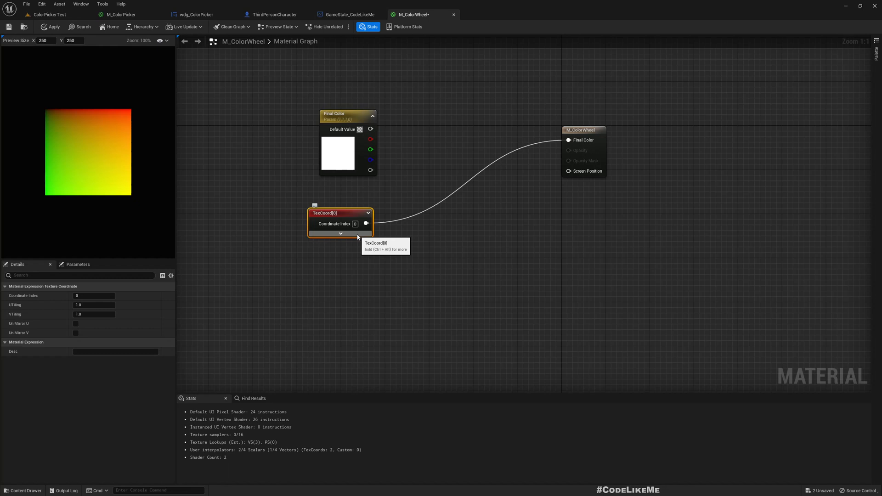
- Shift the TexCoord node left and add a VectorToRadialValue node from the 'vector' search
left_click_drag(339, 213, 269, 207)
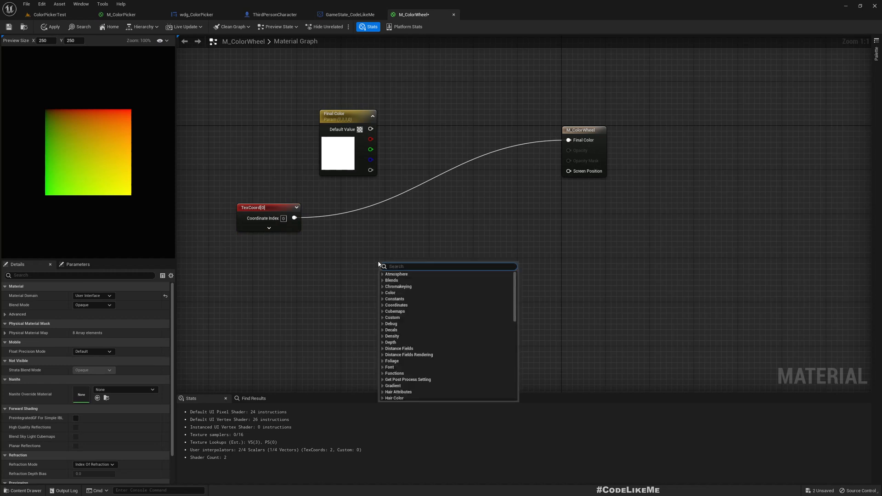
mouse_move(238, 258)
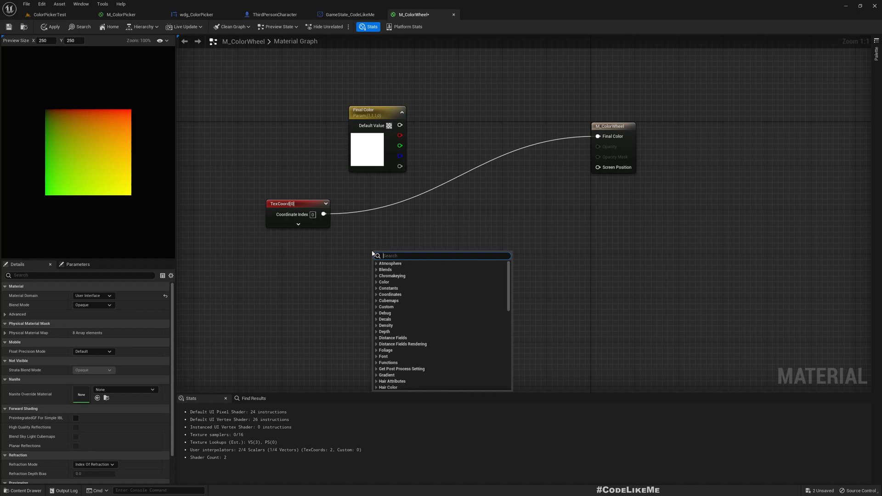
type("vector")
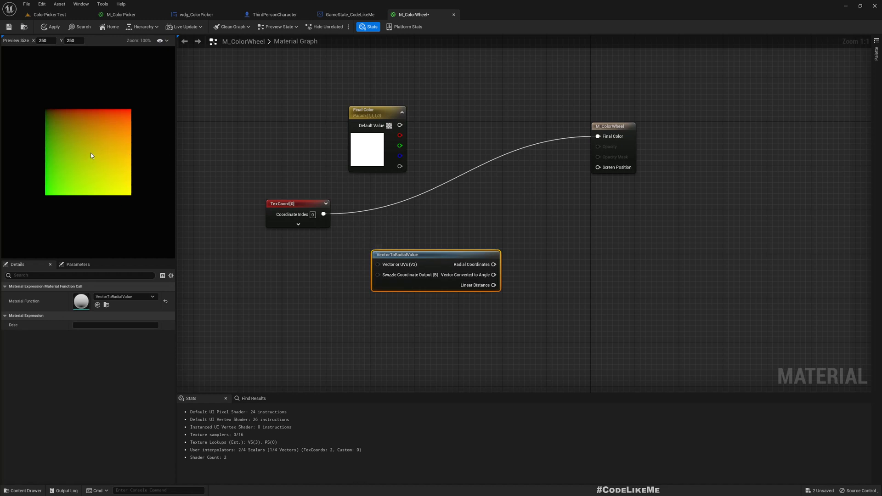
mouse_move(86, 108)
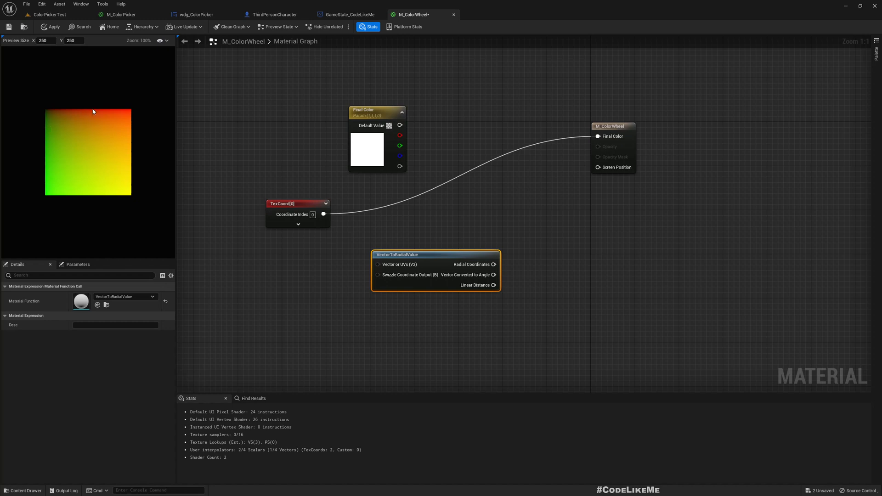
mouse_move(127, 167)
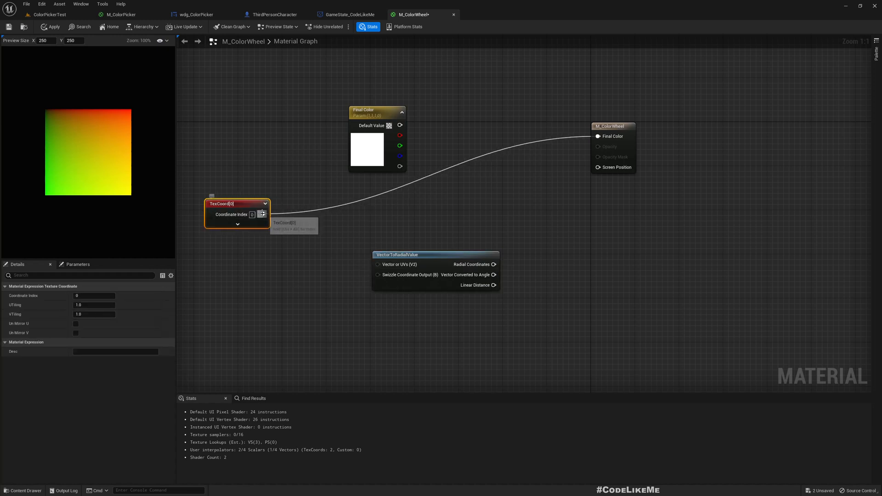
- Subtract a (0.5, 0.5) Constant2Vector from TexCoord into VectorToRadialValue, angle to Final Color
left_click_drag(266, 214, 308, 276)
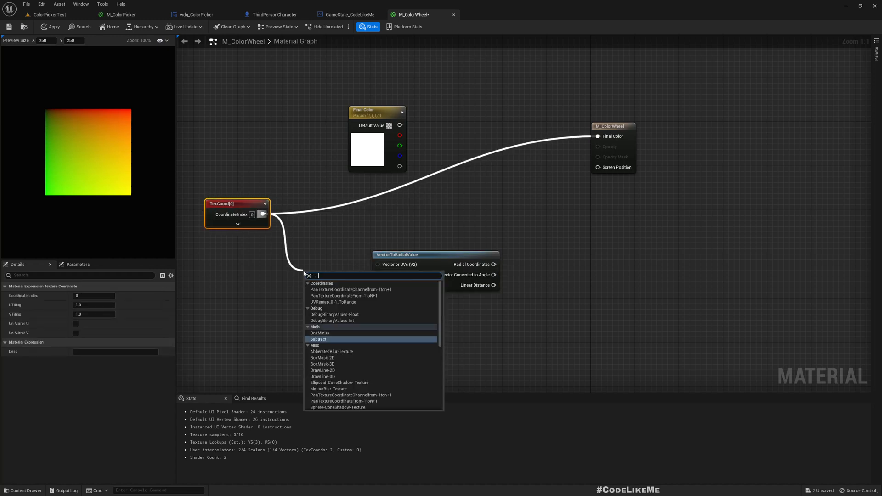
left_click(318, 339)
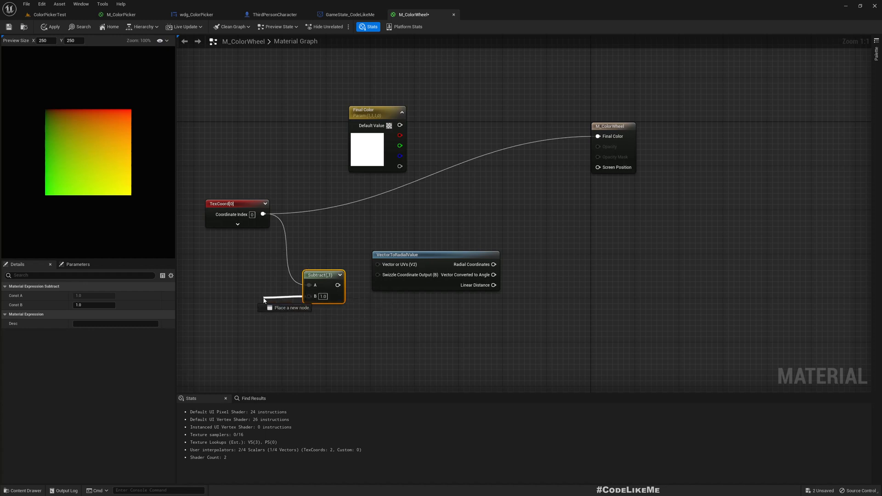
left_click(286, 308)
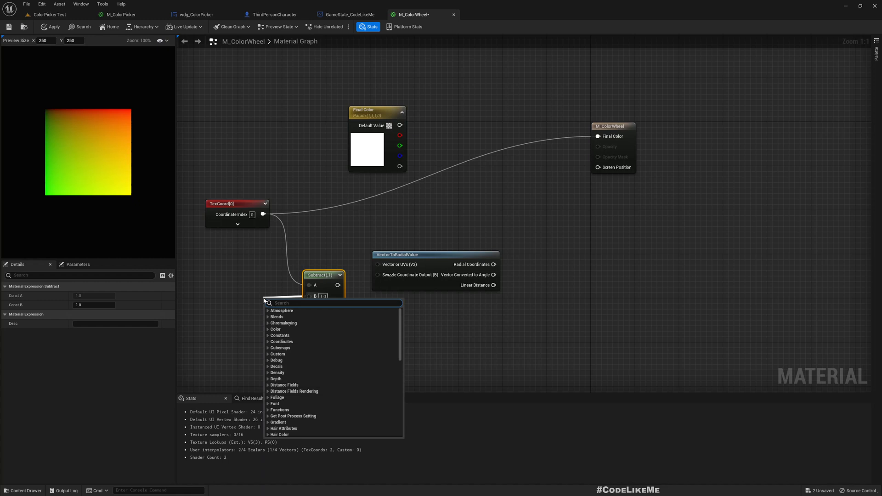
type("cons")
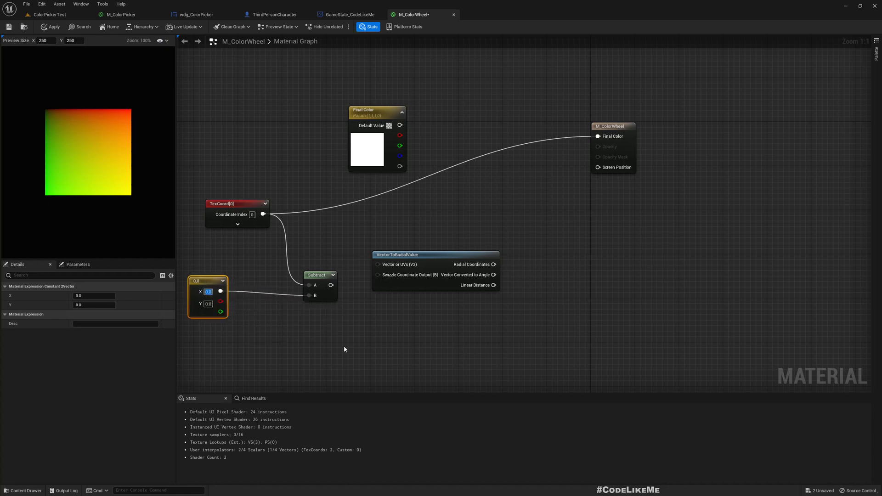
type("0.5")
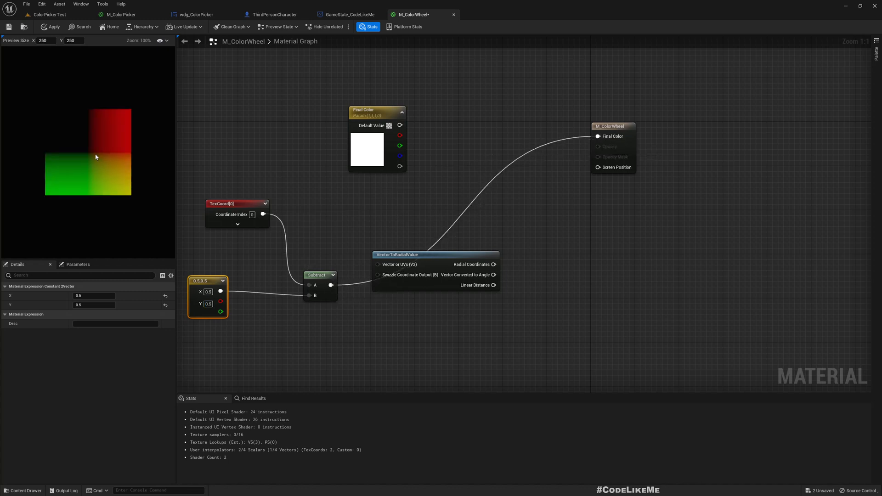
mouse_move(89, 156)
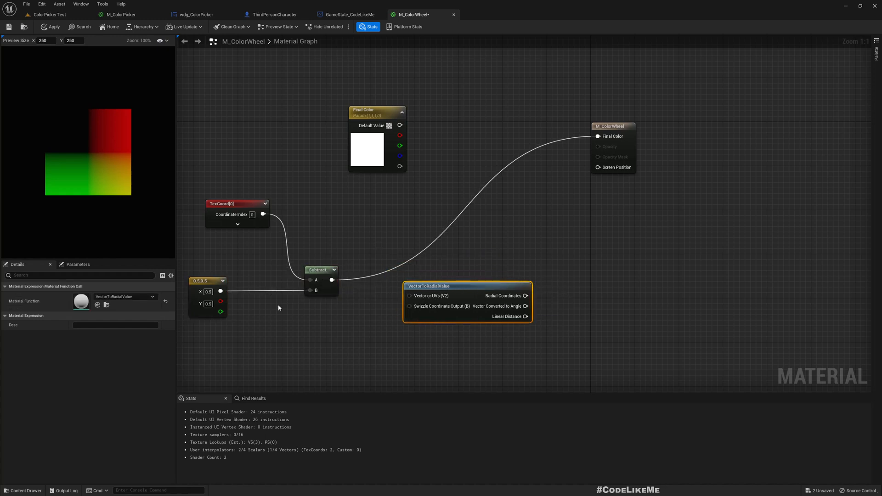
mouse_move(331, 280)
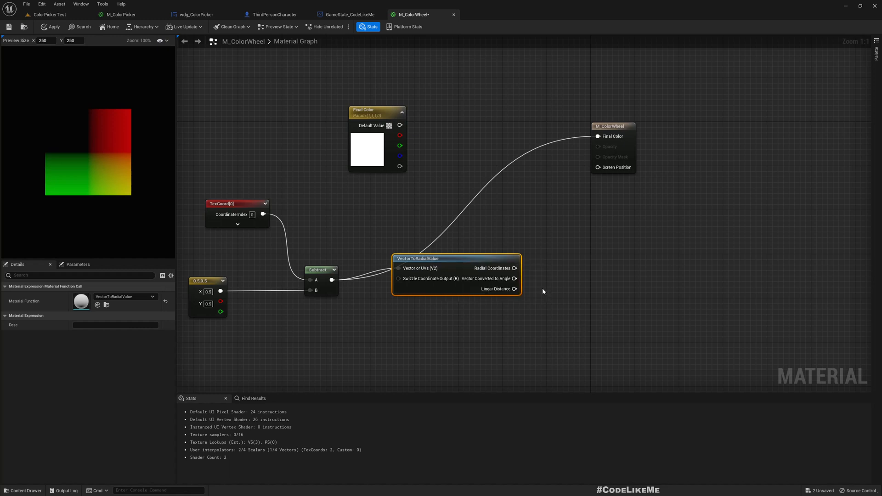
mouse_move(502, 279)
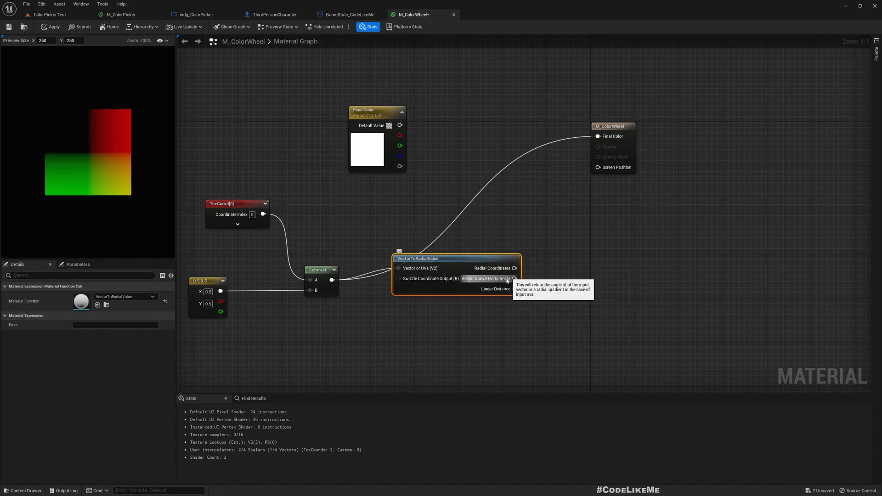
mouse_move(579, 292)
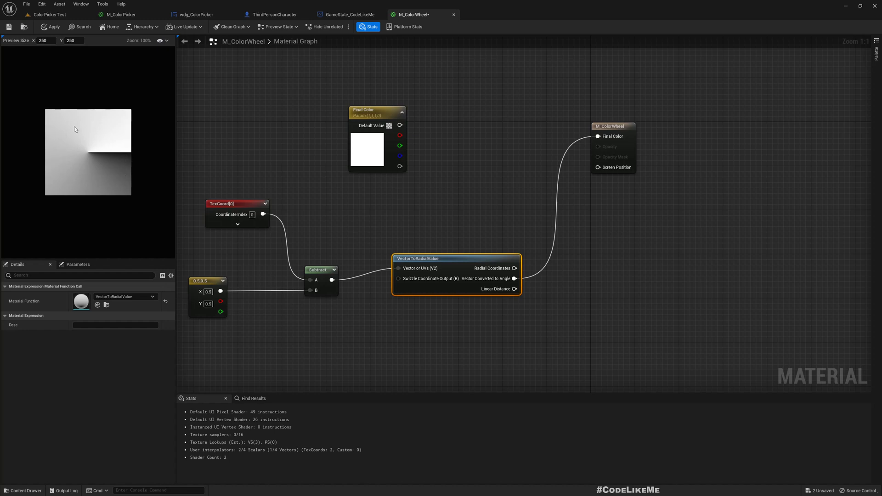
mouse_move(61, 175)
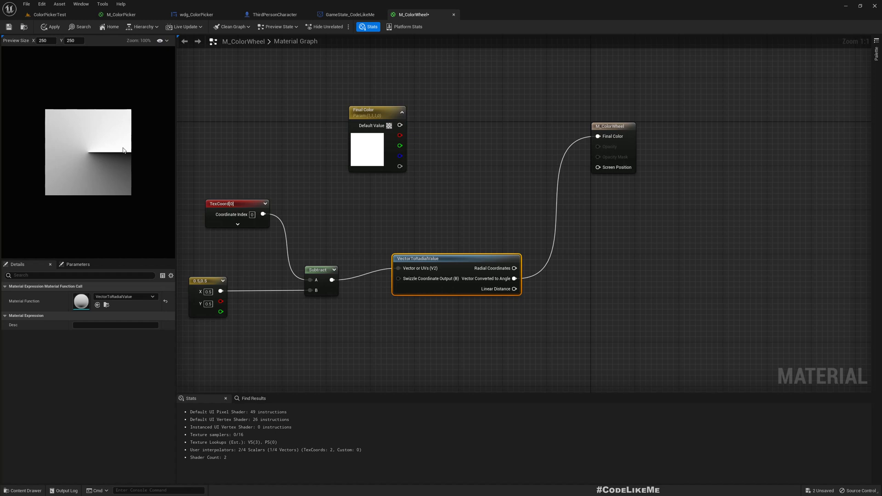
scroll("down", 3)
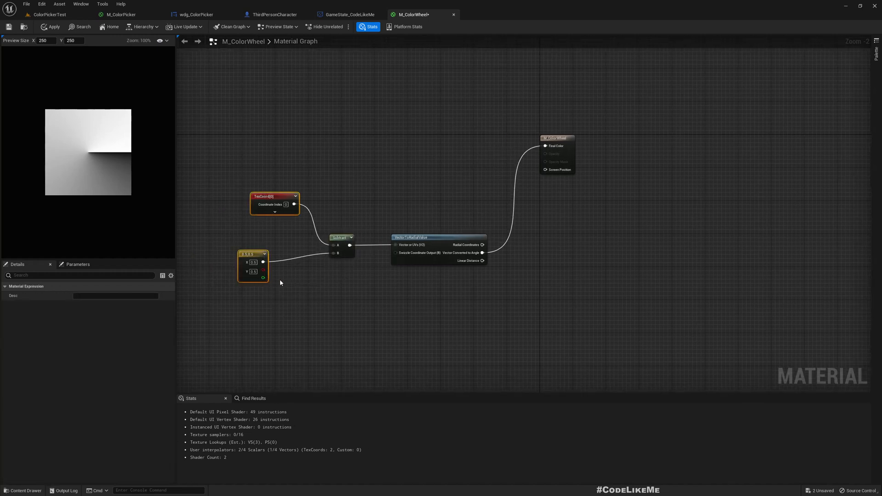
- Route the angle through a Sine into Final Color and branch it into an Add node
left_click(340, 237)
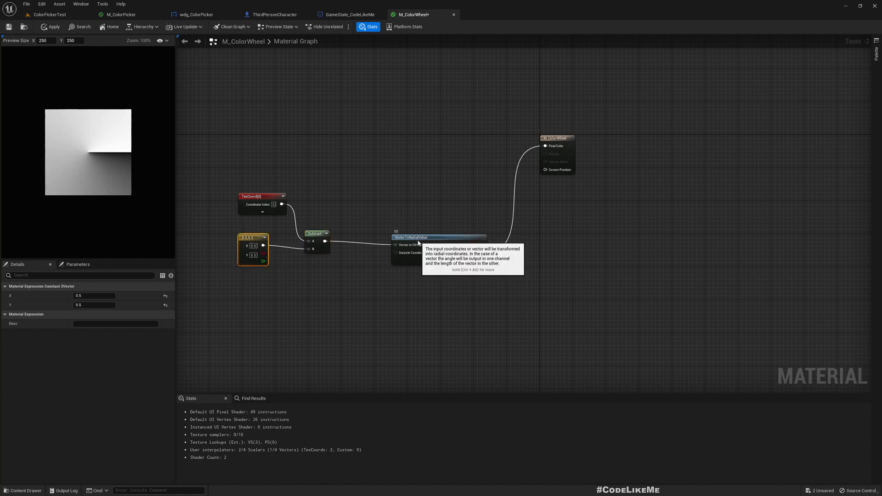
left_click(412, 237)
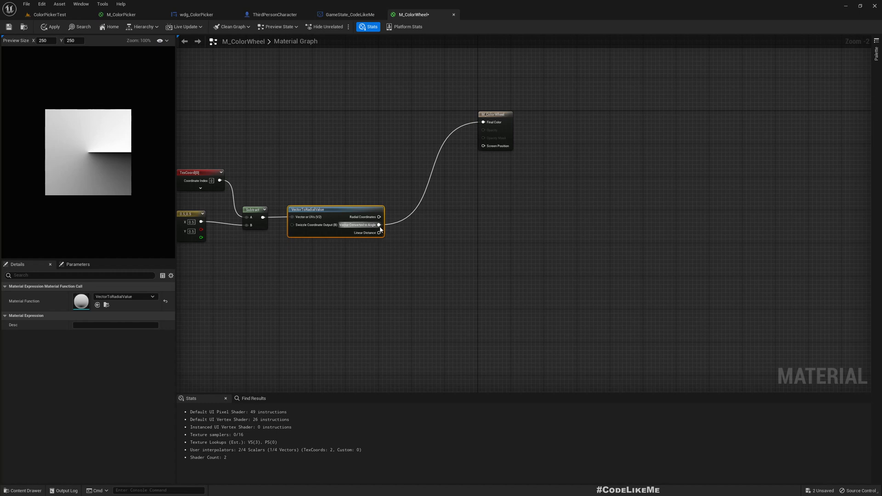
left_click_drag(379, 225, 421, 283)
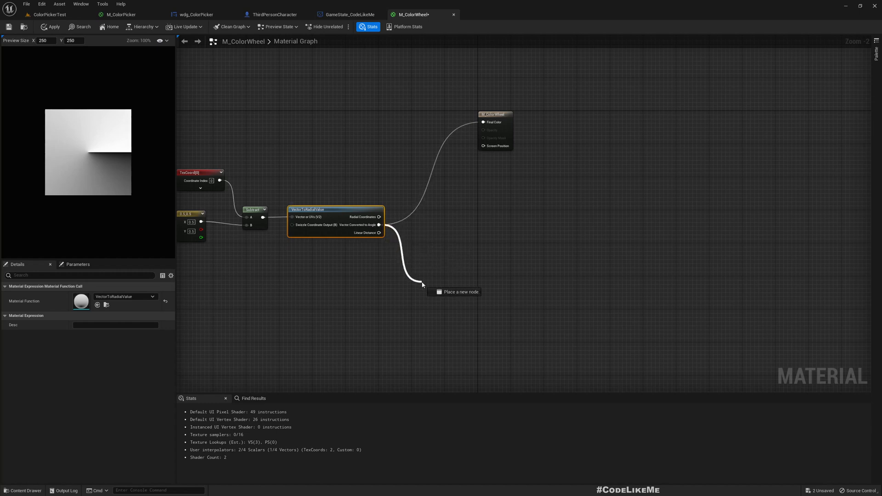
type("si")
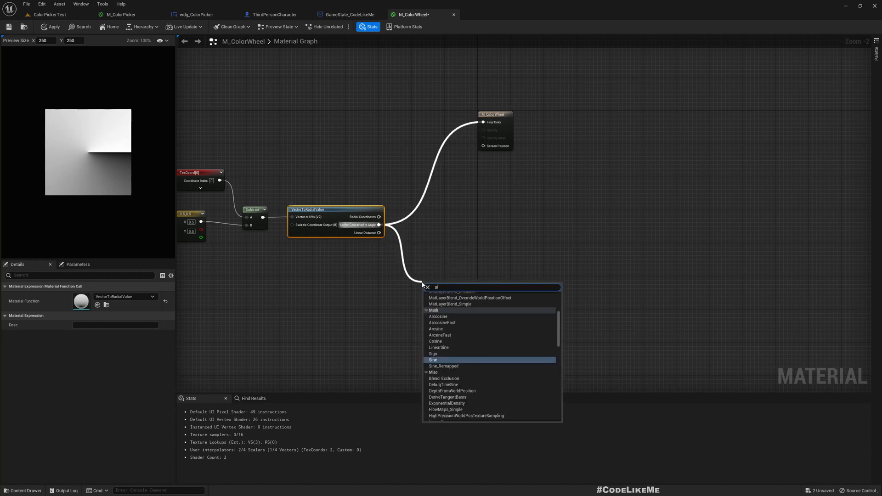
left_click(434, 360)
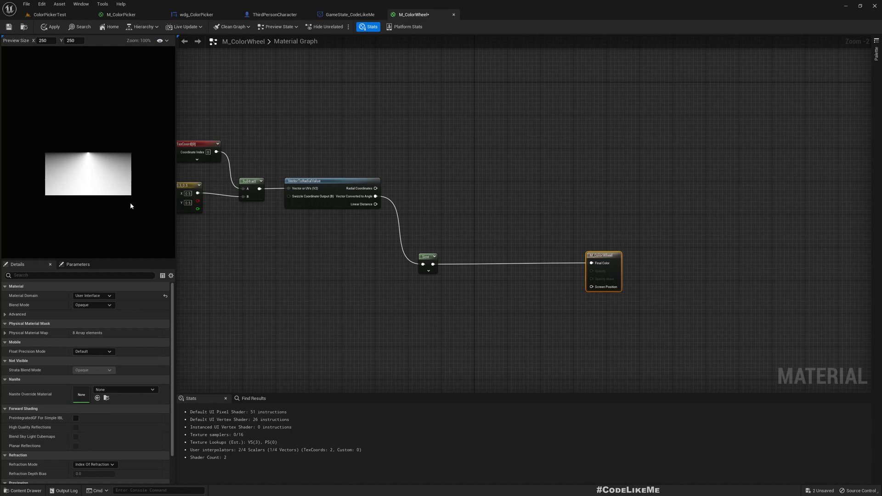
left_click_drag(375, 204, 404, 311)
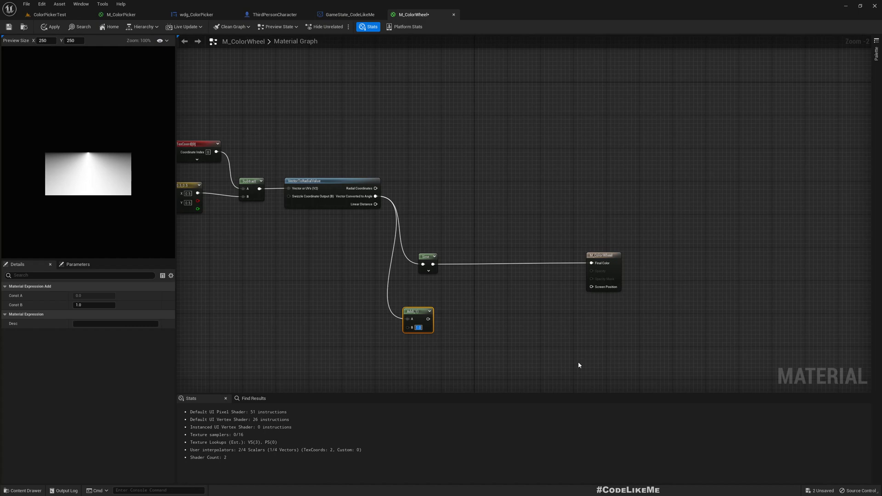
mouse_move(486, 266)
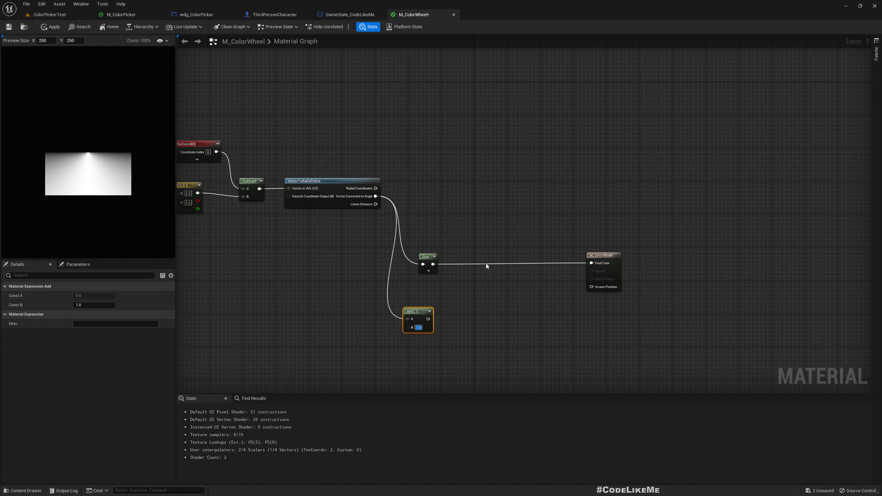
mouse_move(417, 366)
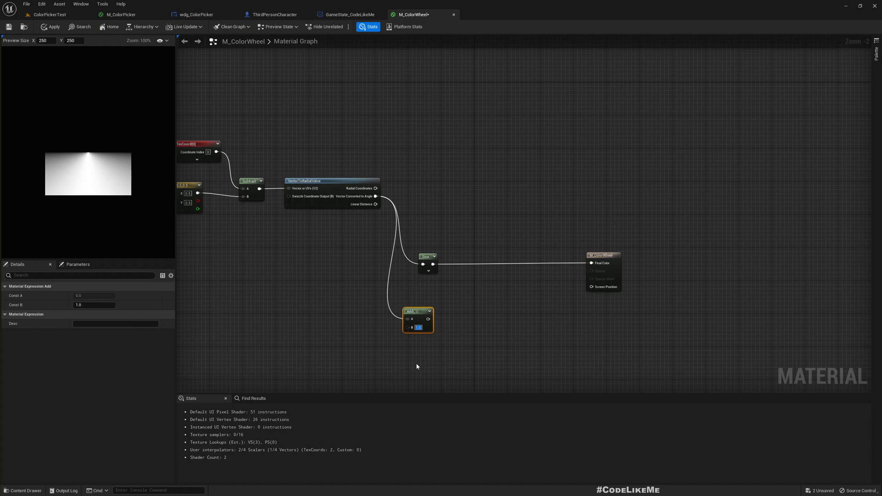
mouse_move(517, 345)
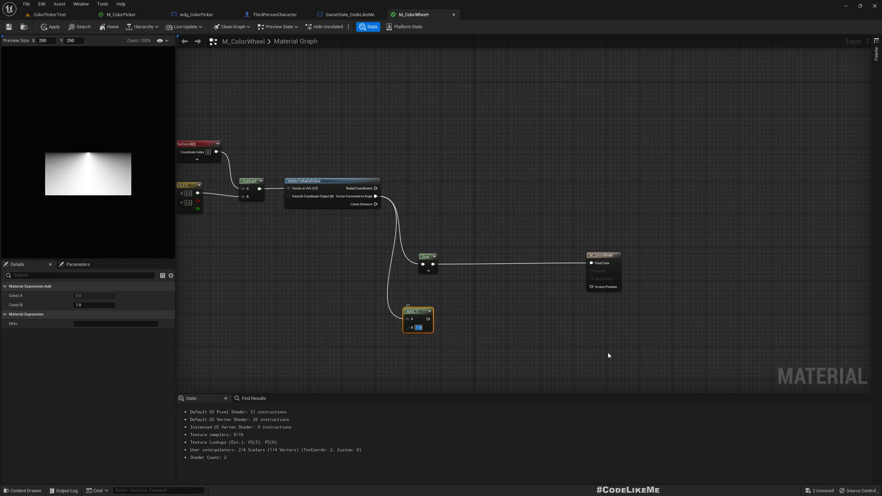
- Set the Add node's B to 0.333333 and feed it through a second Sine into Final Color
type("333")
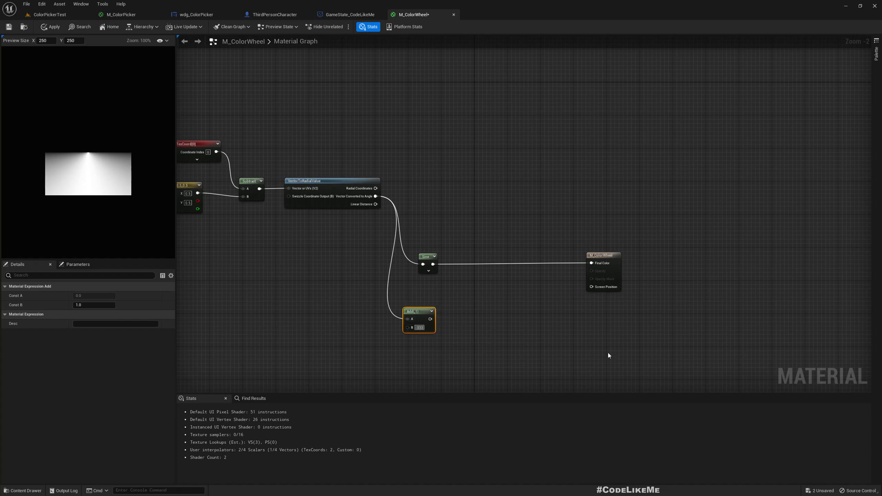
type("0.333333")
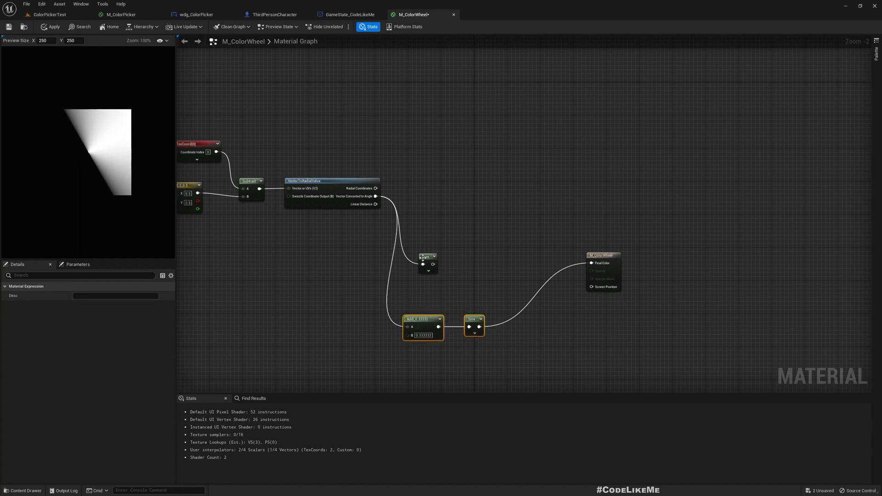
left_click(463, 268)
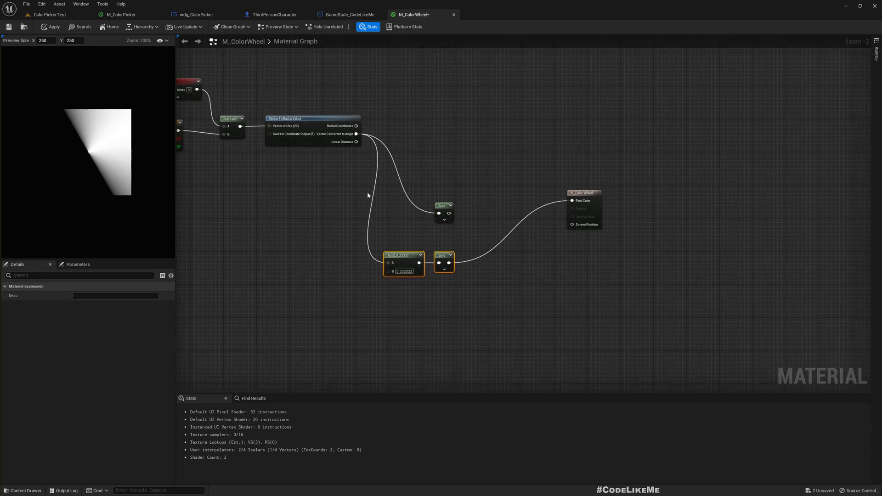
left_click(288, 125)
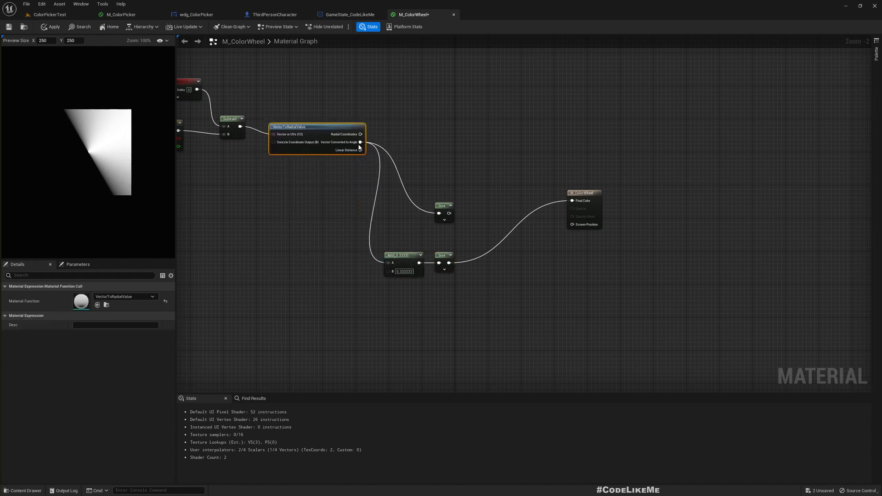
- Add a third angle branch offset by 0.666667, passed through its own Sine into Final Color
left_click_drag(316, 127, 313, 119)
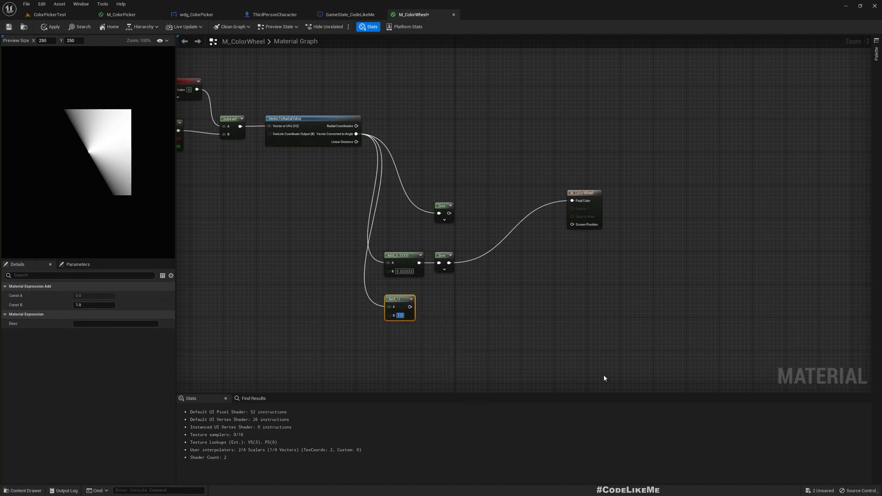
type("0.666667")
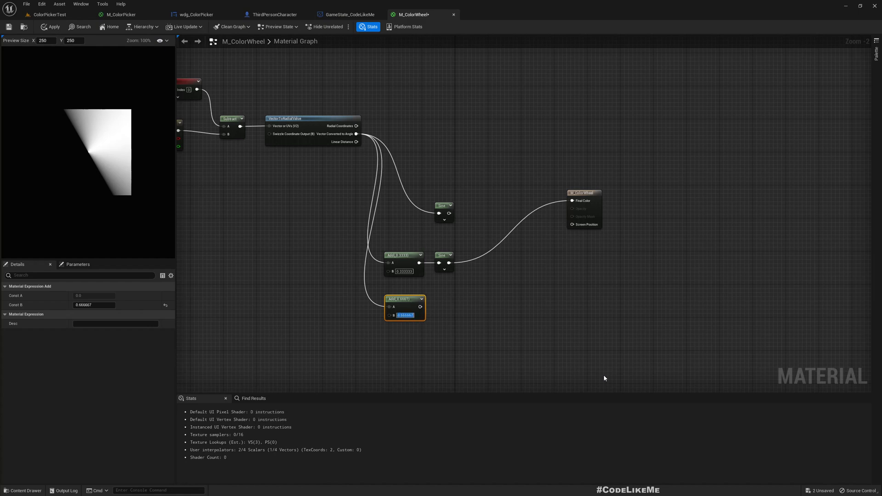
mouse_move(449, 256)
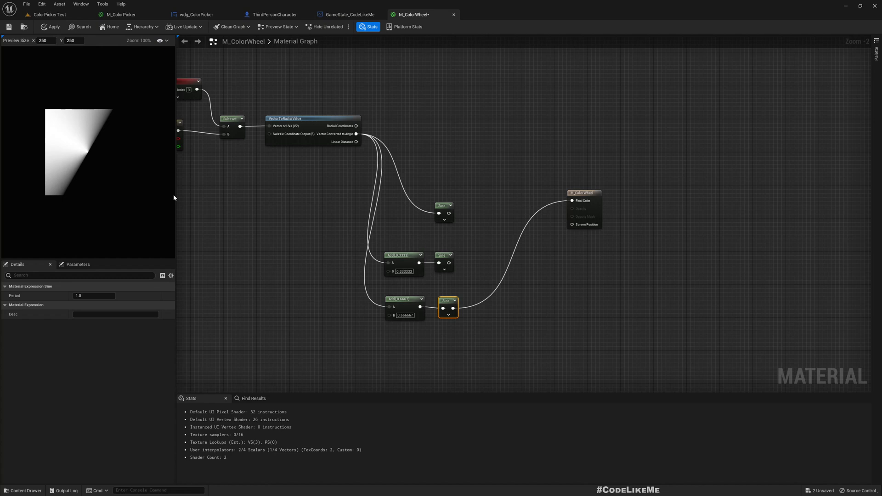
mouse_move(334, 235)
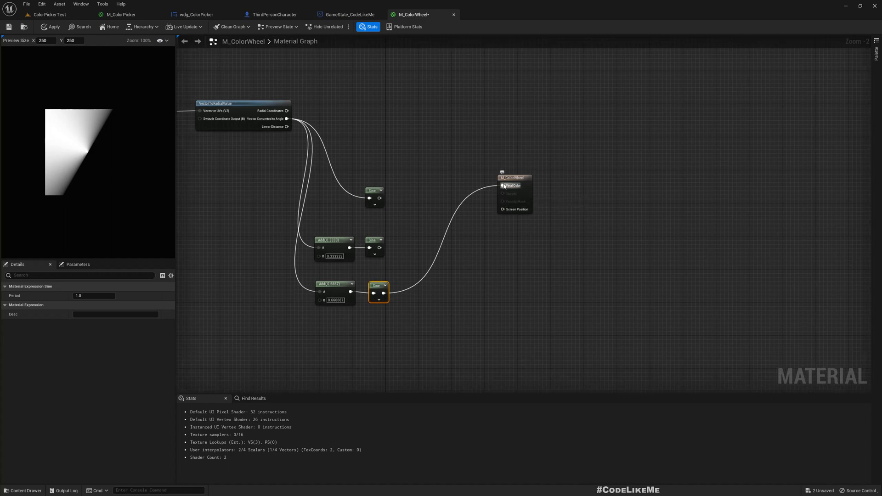
type("mak")
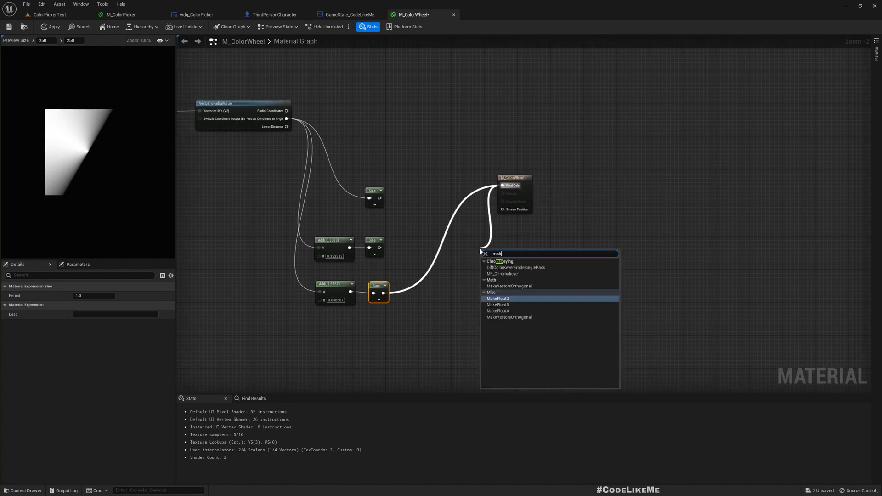
- Insert a MakeFloat3 taking the three Sine outputs as X, Y, Z into Final Color
left_click(497, 305)
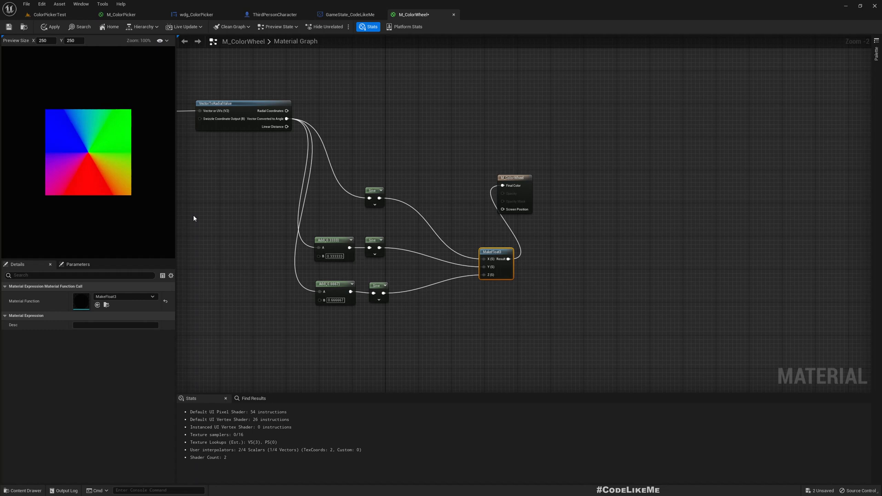
mouse_move(72, 125)
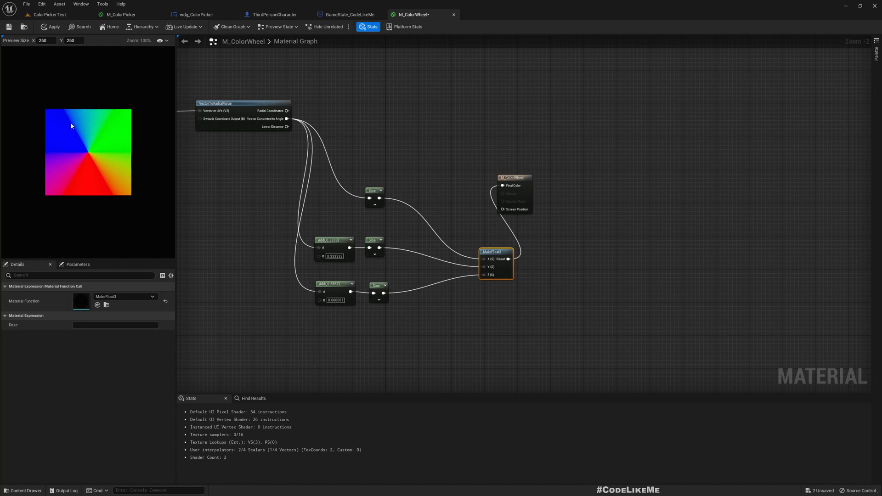
mouse_move(112, 169)
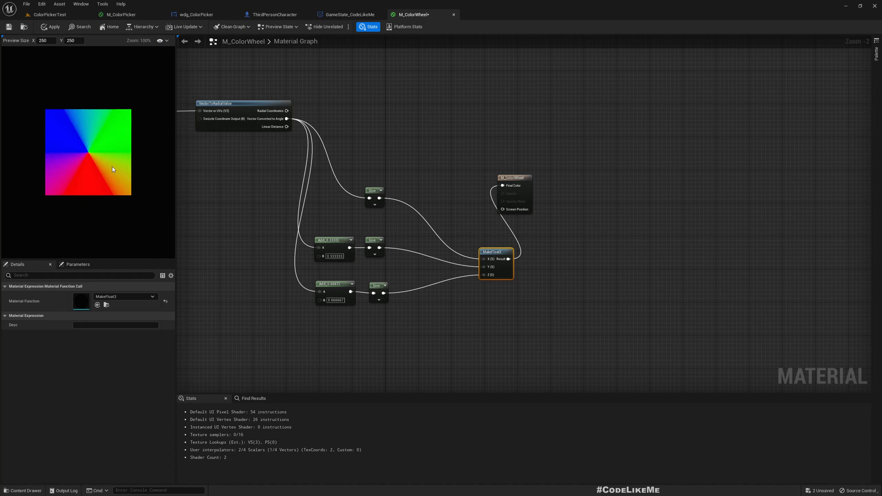
mouse_move(93, 168)
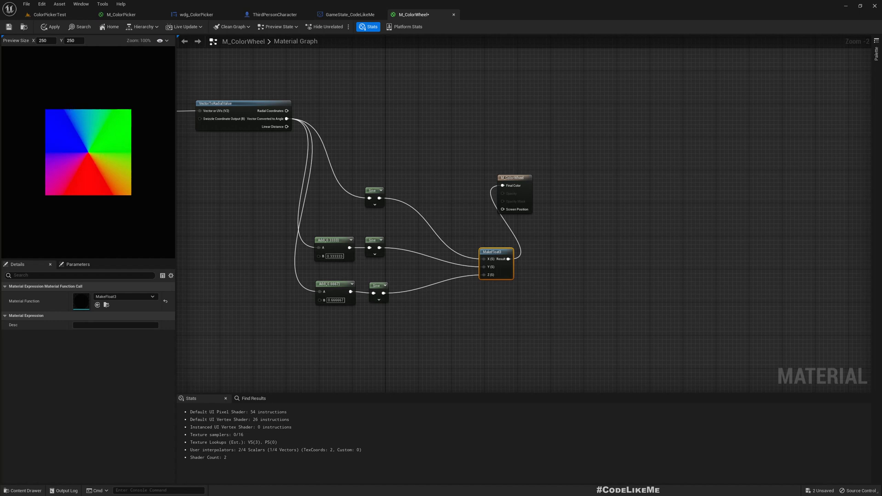
mouse_move(518, 303)
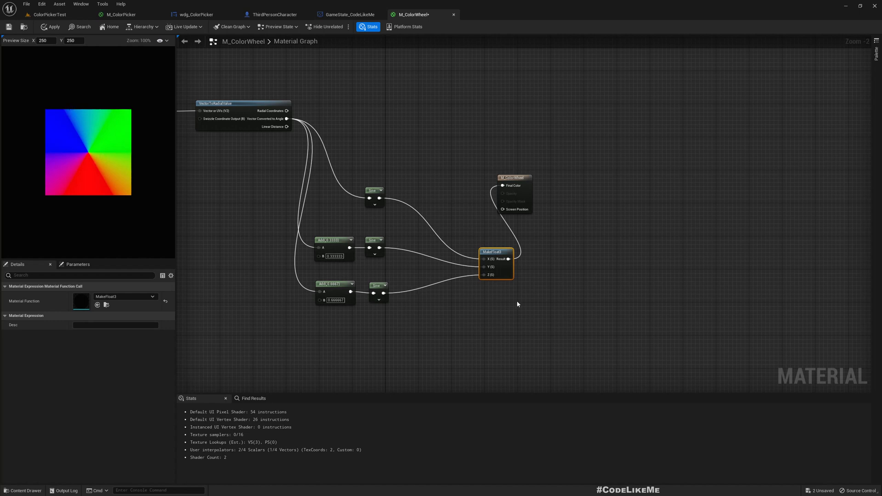
- Insert a Power node after MakeFloat3 and wire its result into Final Color
left_click(629, 252)
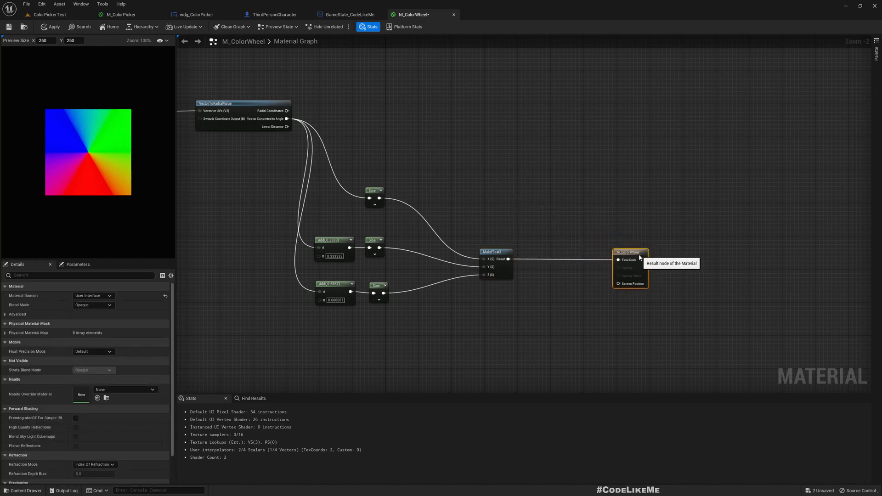
mouse_move(401, 237)
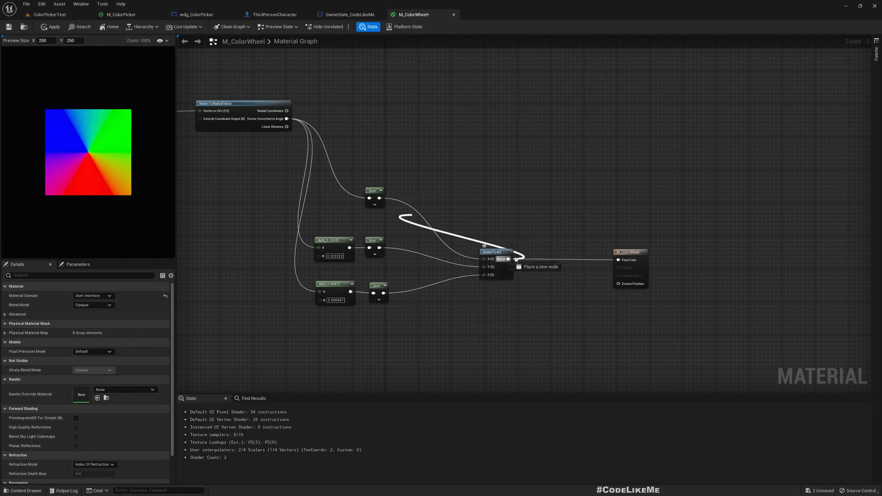
left_click(539, 266)
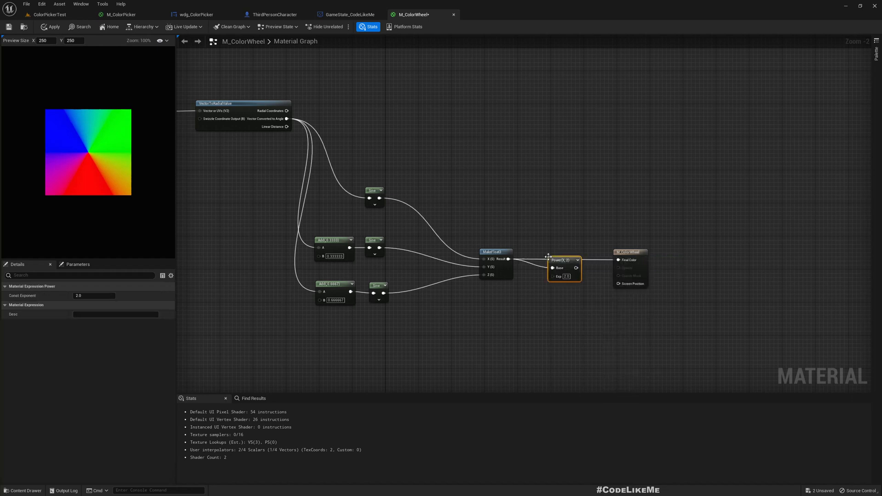
left_click_drag(576, 268, 621, 260)
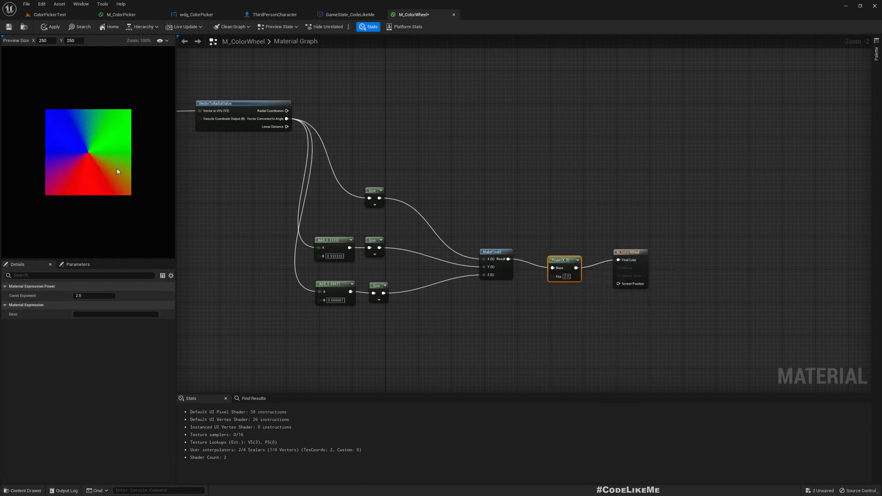
mouse_move(566, 276)
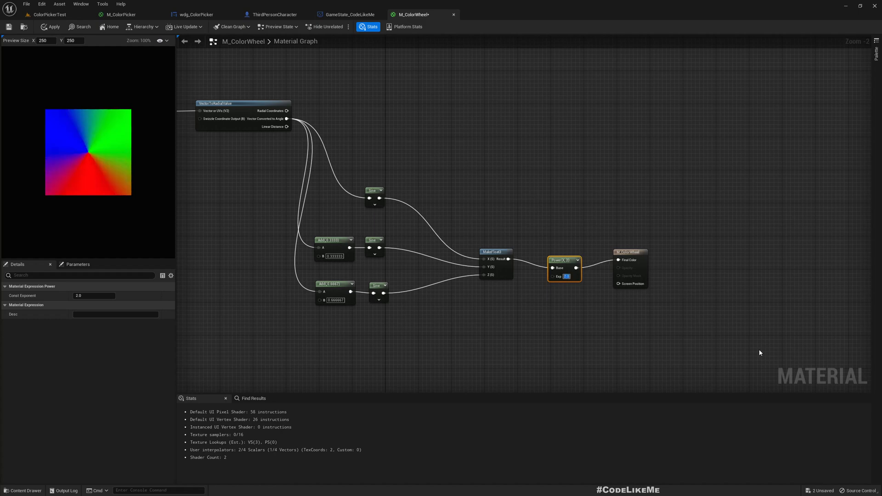
- Try a Power exponent of 3.0, then set it to 2.0
type("3.0")
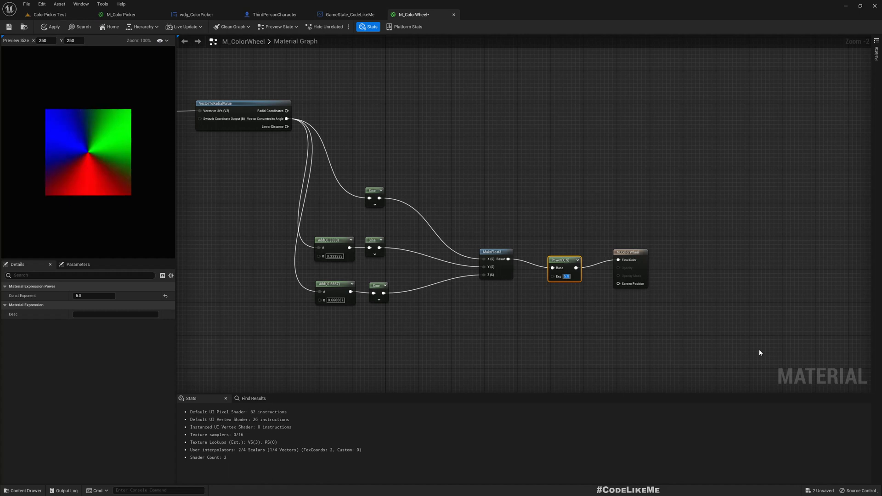
left_click(566, 276)
type("1")
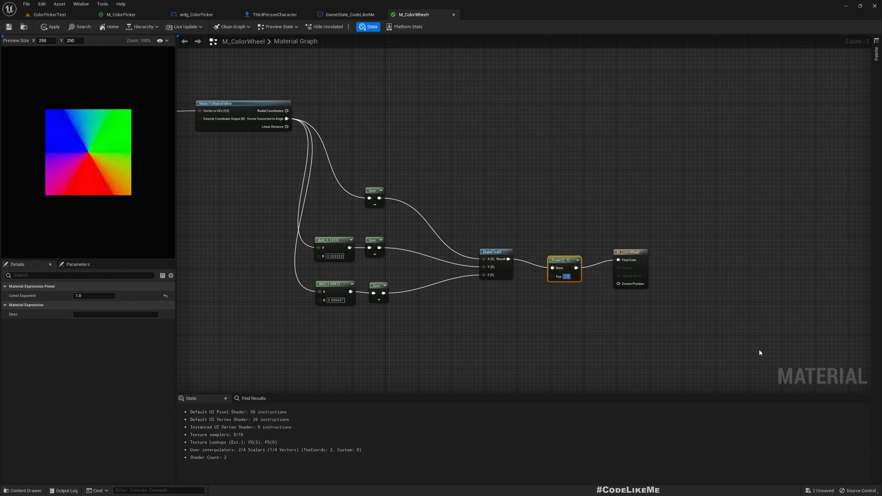
type("2.0")
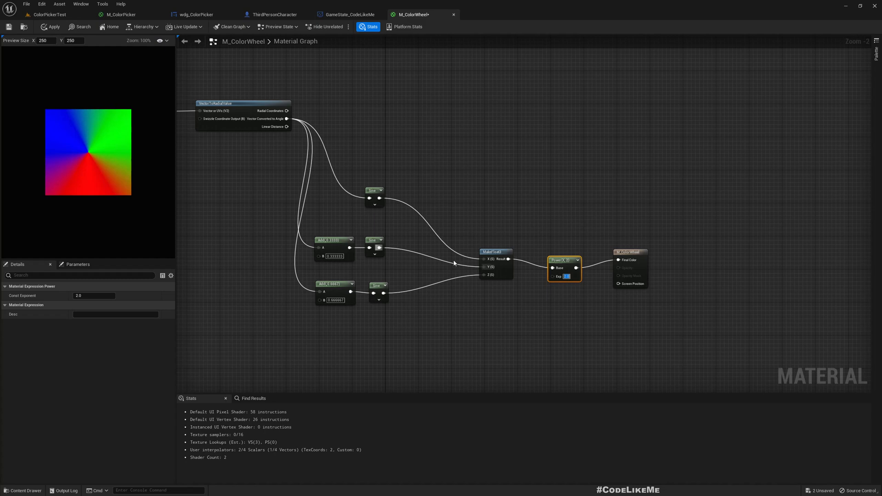
mouse_move(559, 265)
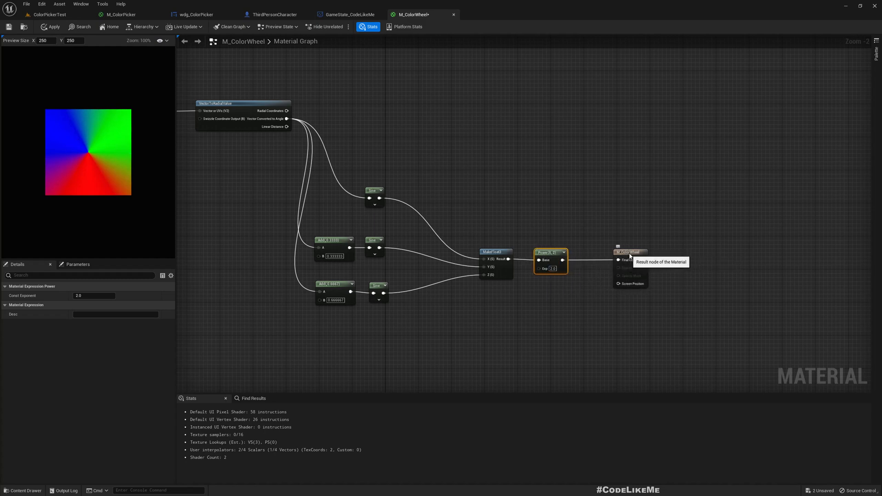
left_click(652, 251)
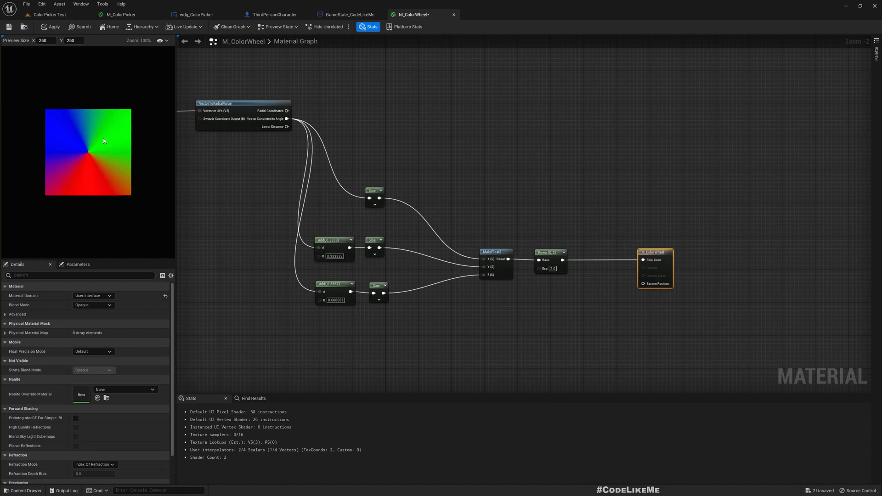
mouse_move(98, 142)
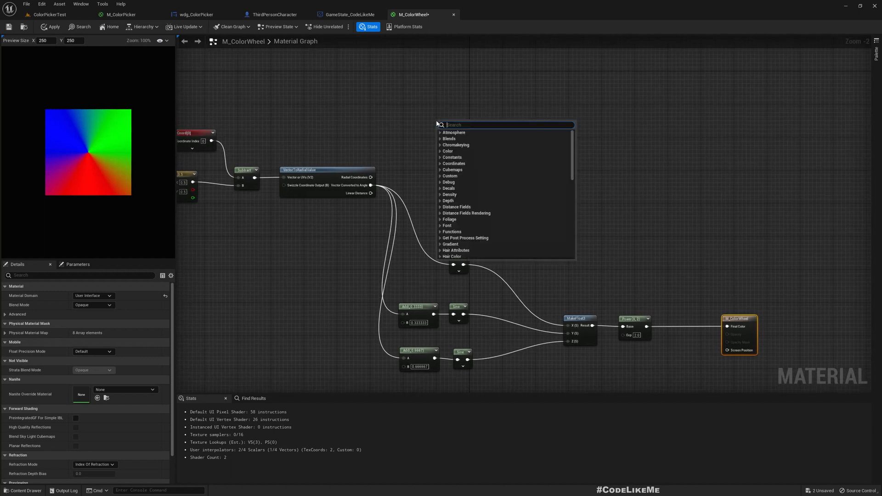
- Add a VectorParameter node 'Param' with a pinkish default, leaving it unwired
type("vecto")
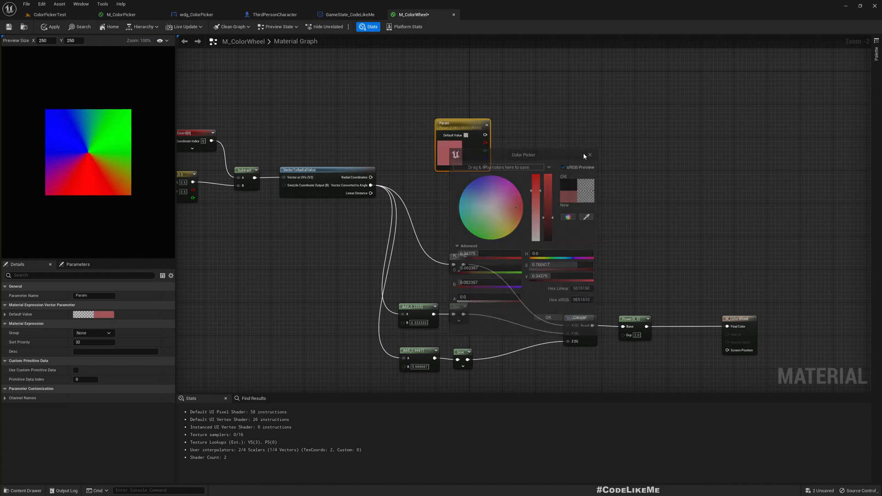
left_click(548, 318)
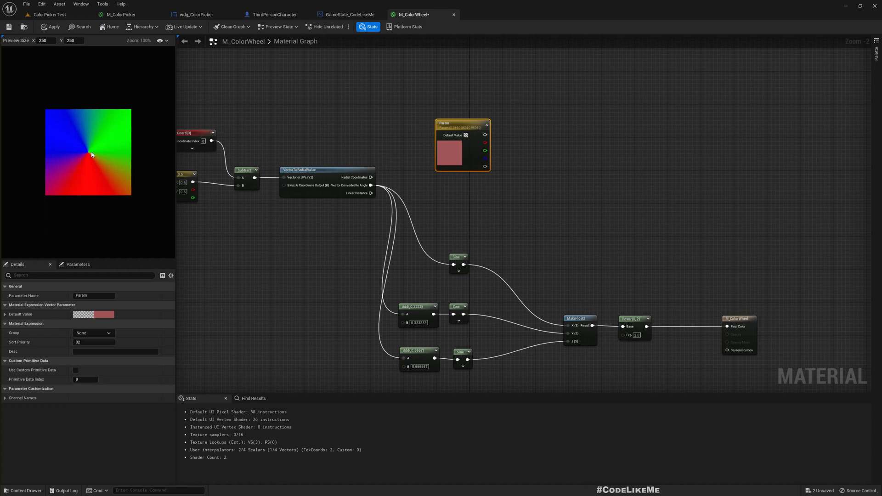
scroll("down", 3)
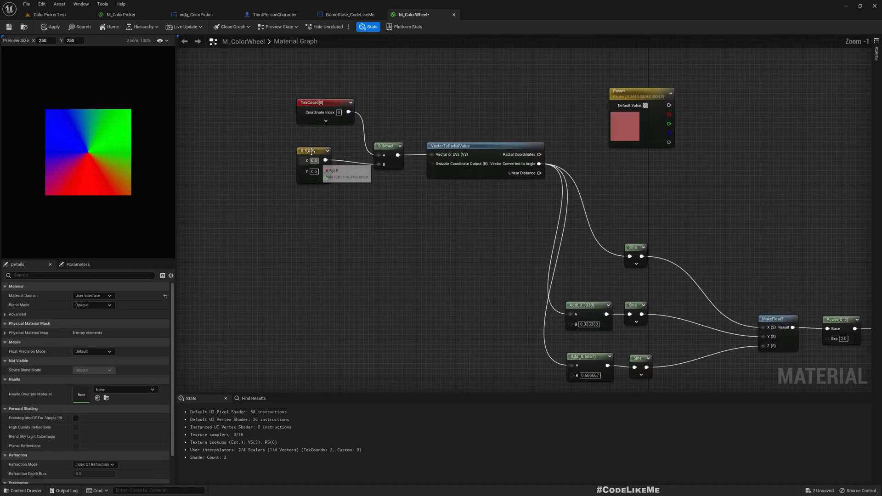
- Take VectorLength of the 0.5, 0.5-centred UVs and feed it into a new Multiply node
left_click(314, 155)
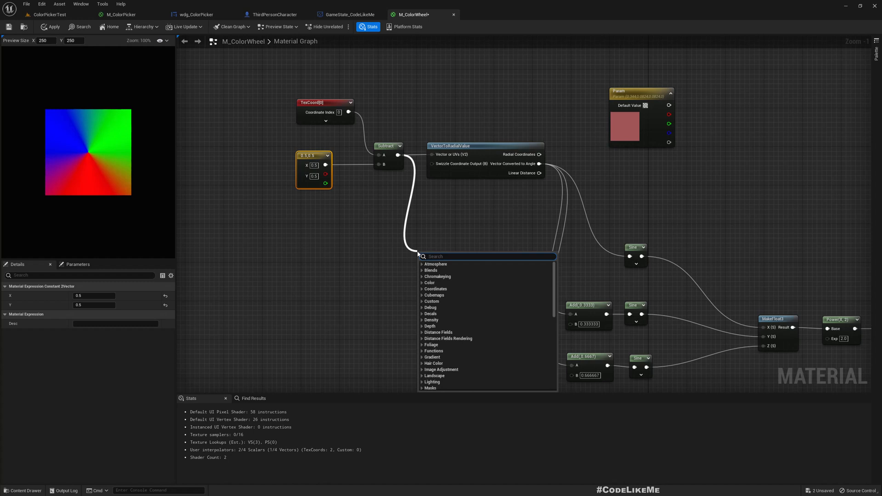
type("ve")
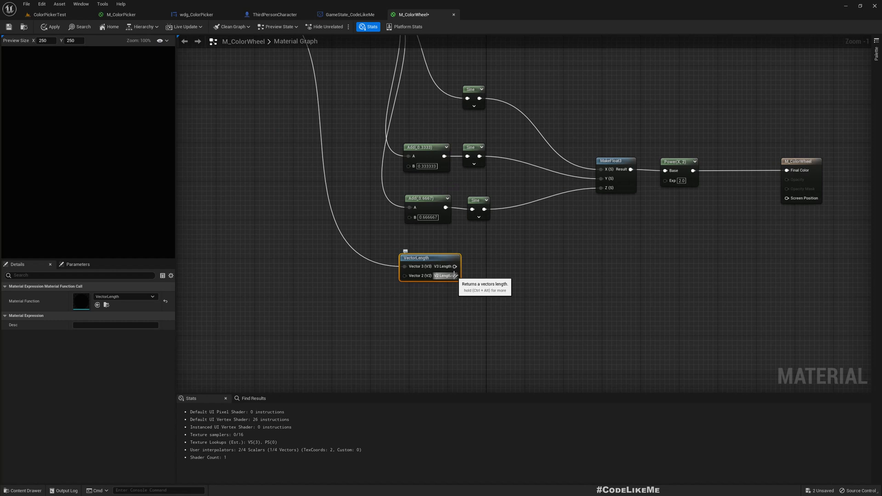
right_click(429, 275)
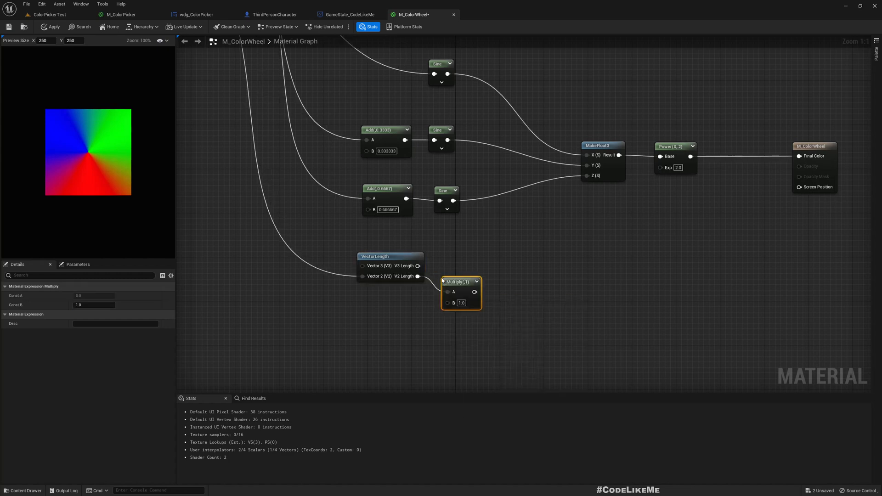
scroll("down", 3)
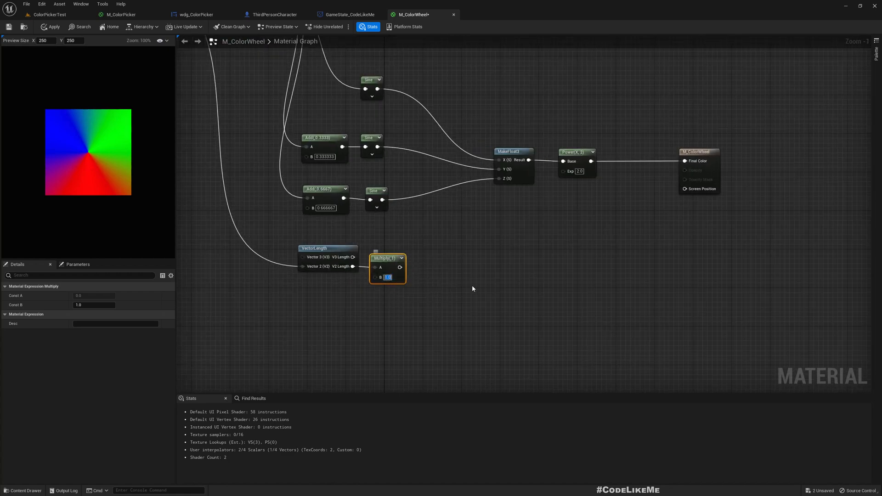
mouse_move(480, 288)
type("2")
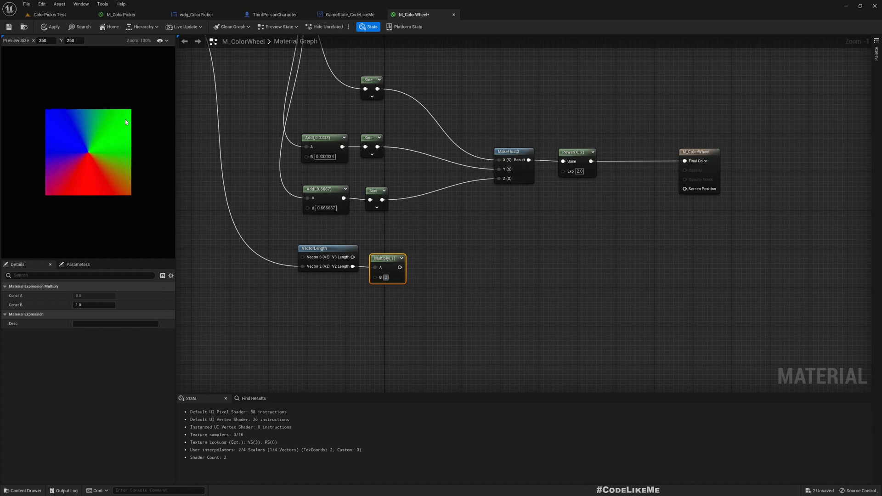
mouse_move(132, 113)
type("cla")
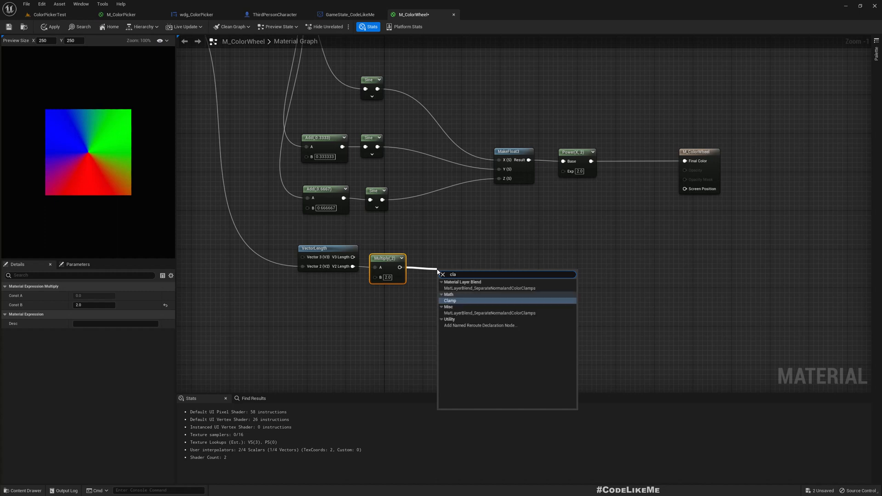
- Clamp the doubled distance and add a Lerp blending the hue toward white
left_click(449, 301)
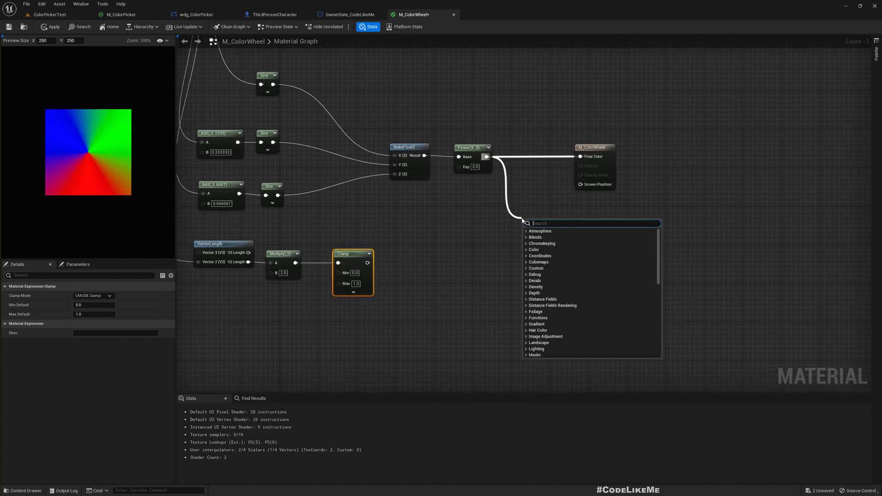
type("lerp")
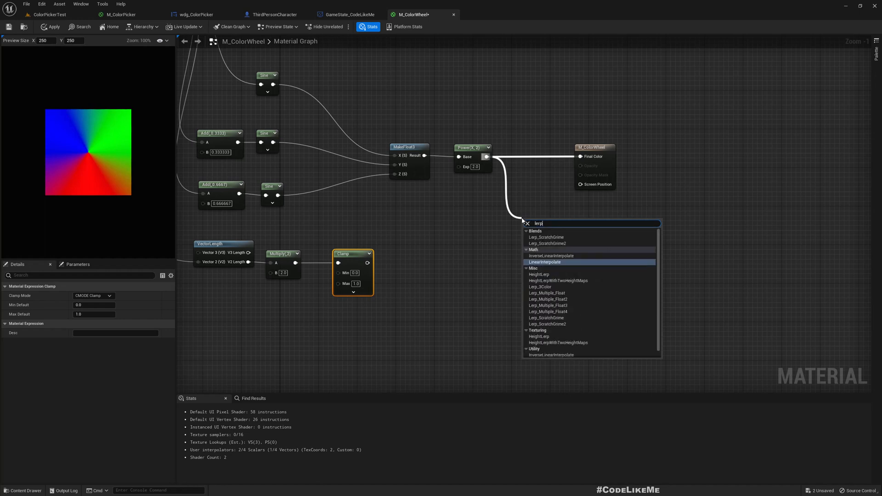
left_click(544, 263)
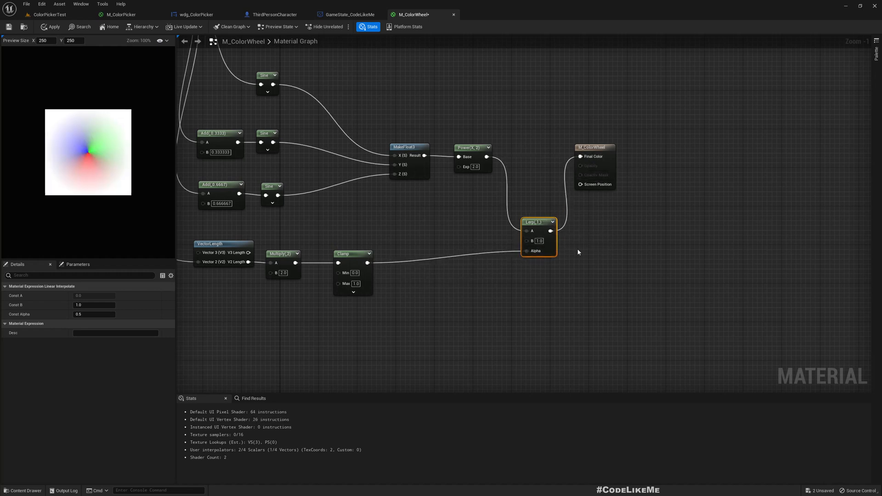
mouse_move(501, 304)
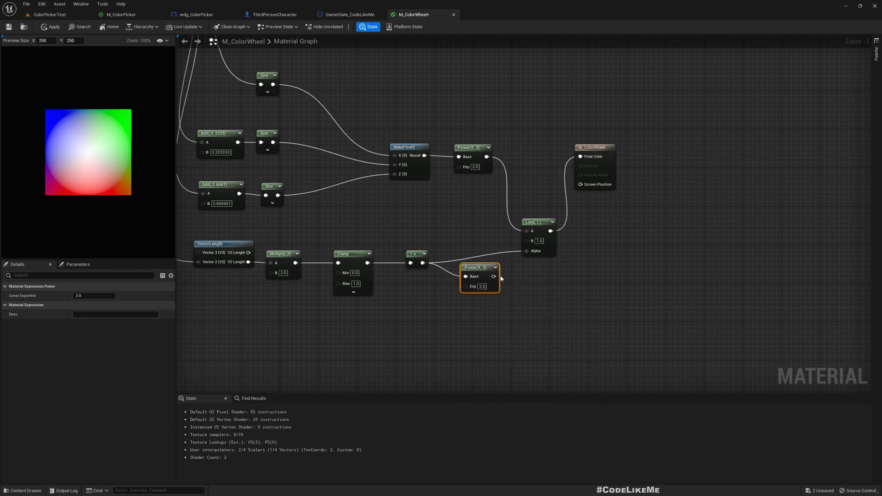
mouse_move(467, 258)
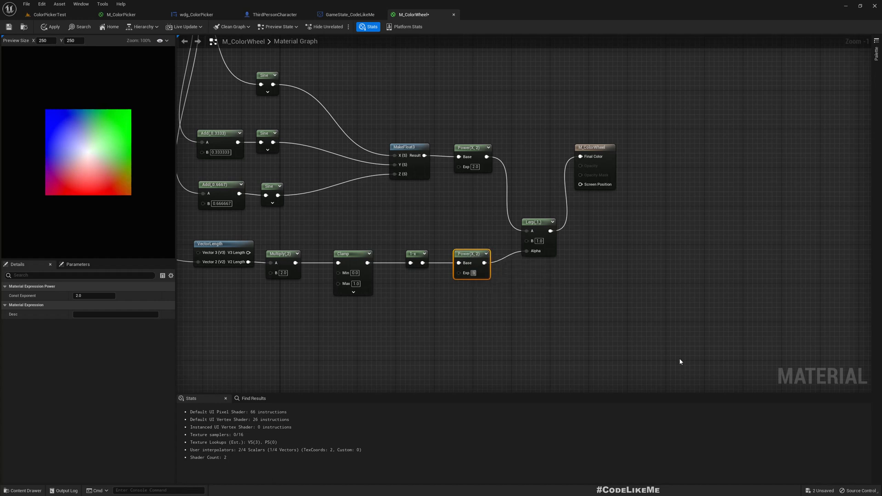
- Set the fade Power exponent to 5.0 and the Blend Mode to Masked
type("5.0")
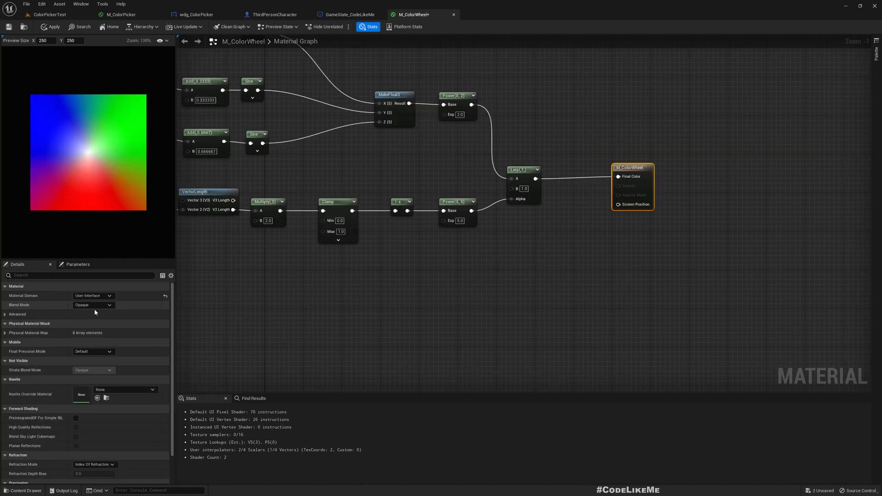
left_click(93, 305)
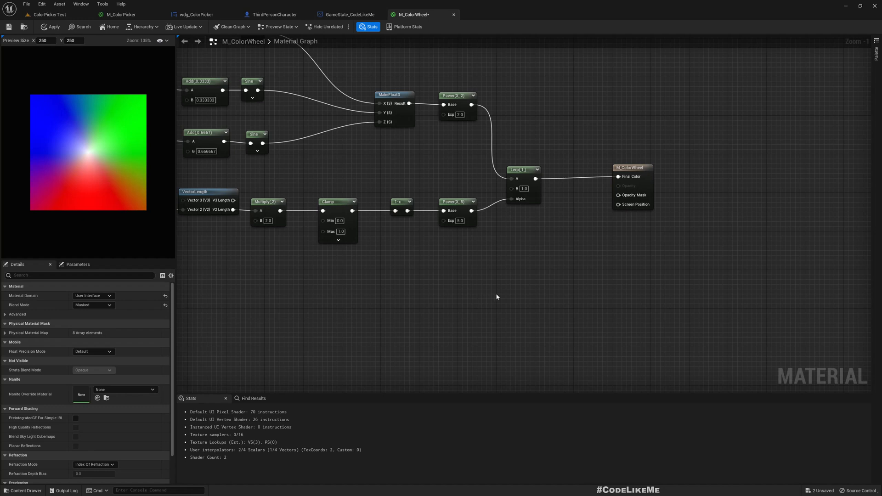
mouse_move(271, 291)
type("cons")
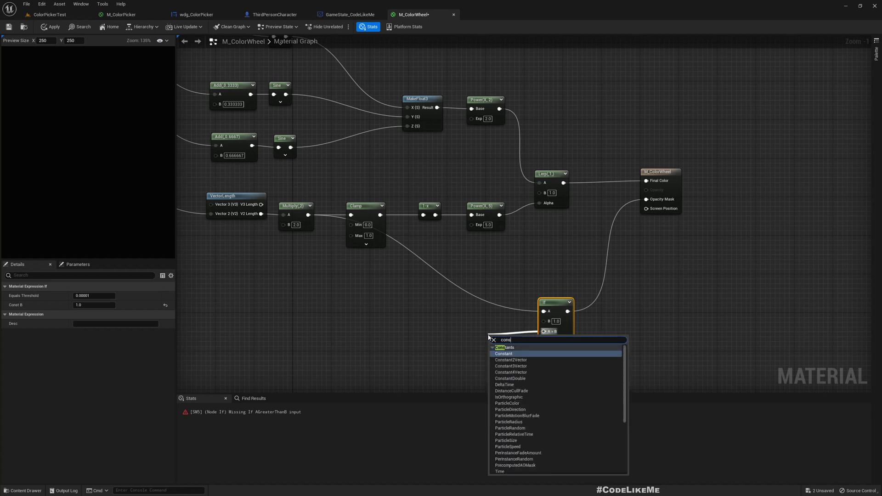
- Drive Opacity Mask with an If node on the clamped distance using constants 1 and 0
left_click(504, 353)
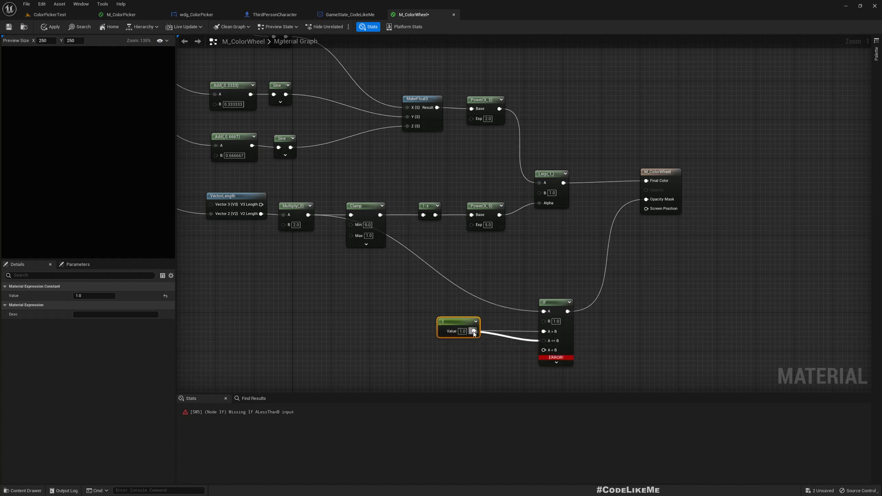
right_click(554, 303)
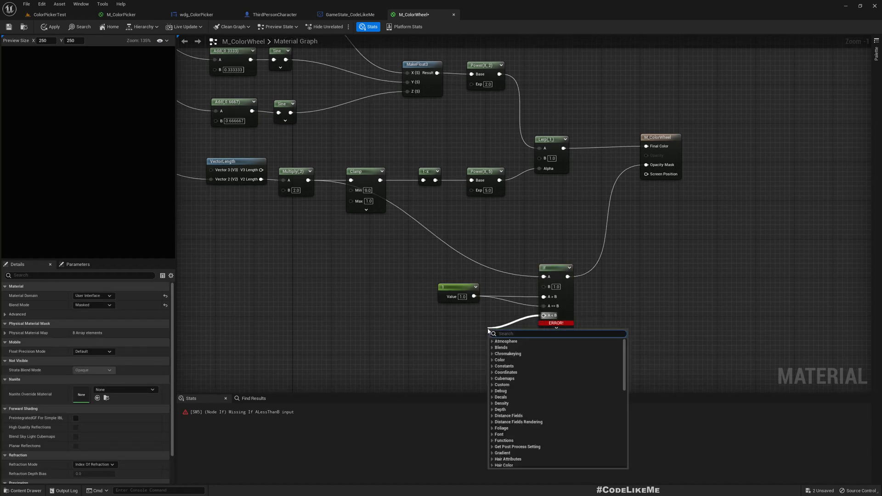
left_click(504, 341)
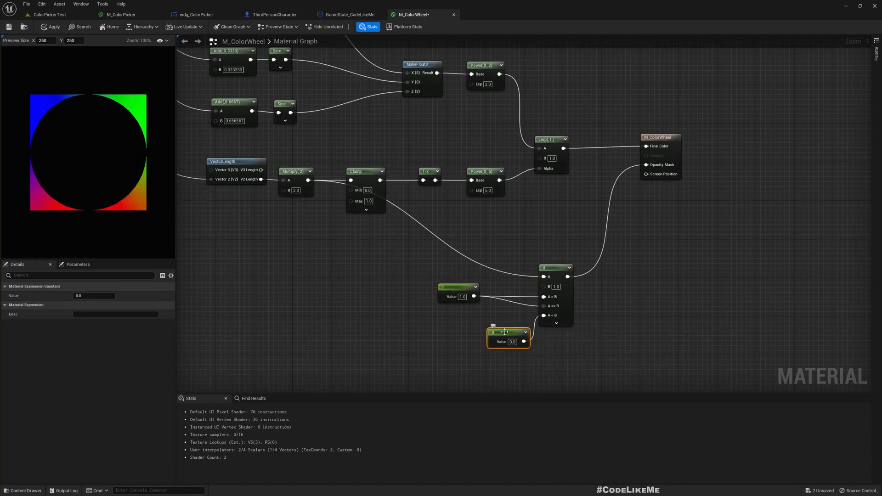
left_click_drag(507, 331, 464, 323)
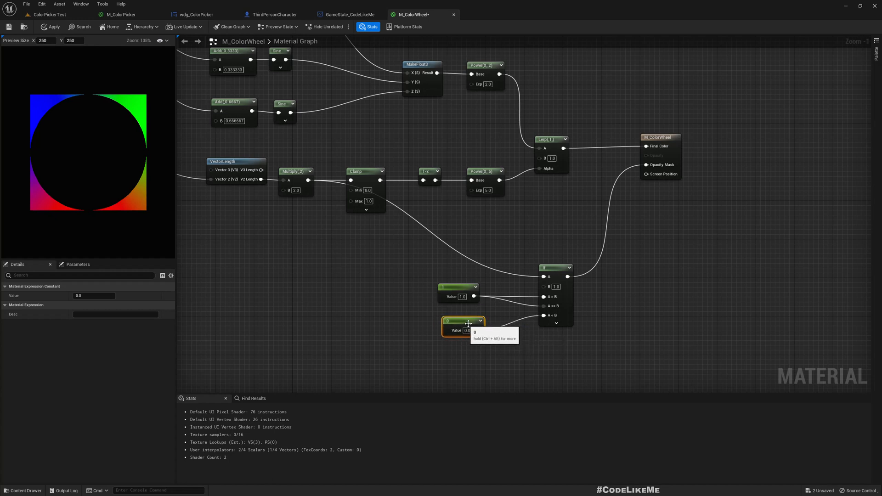
mouse_move(410, 223)
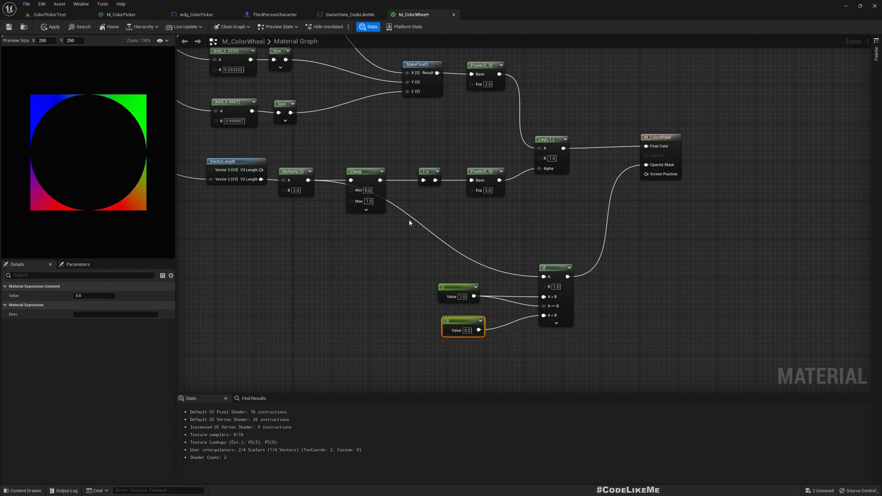
mouse_move(385, 270)
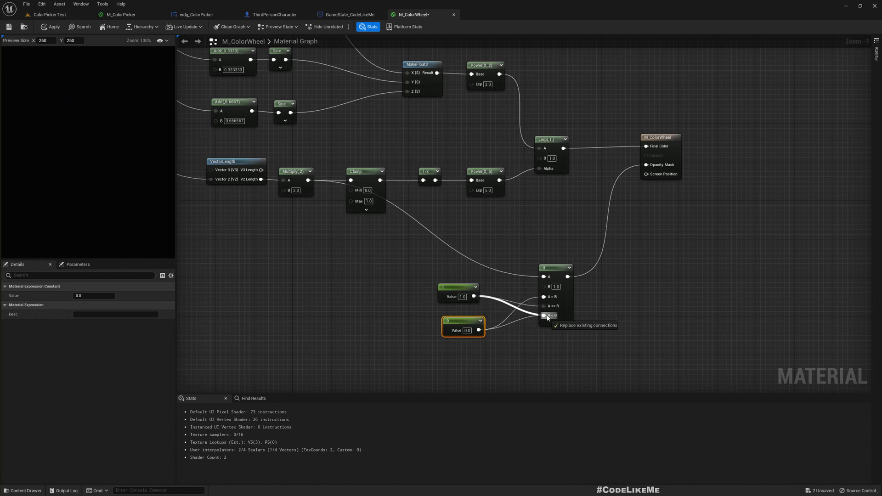
left_click(544, 315)
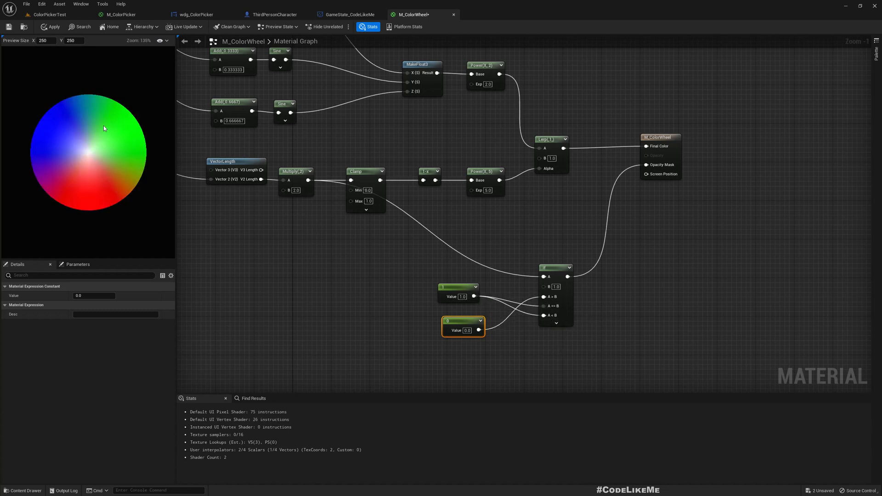
mouse_move(103, 133)
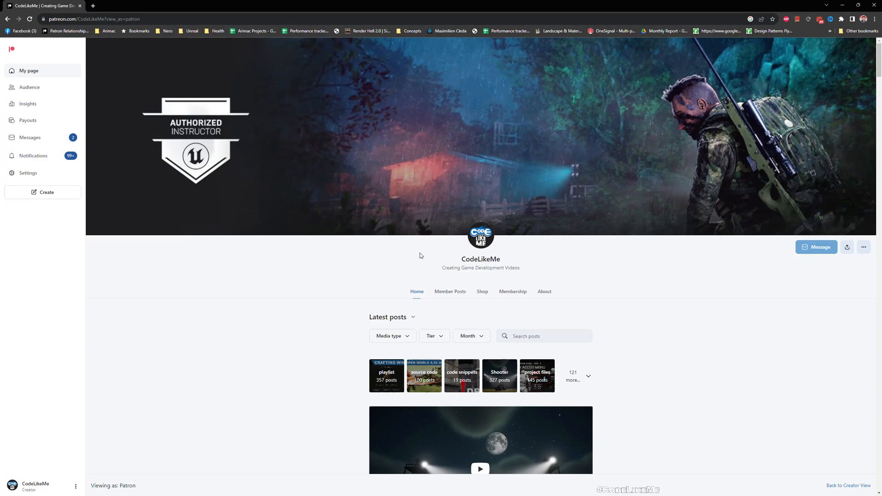
- Scroll the Patreon feed down through the July tutorials to the Invisibility Cloak post
scroll("down", 3)
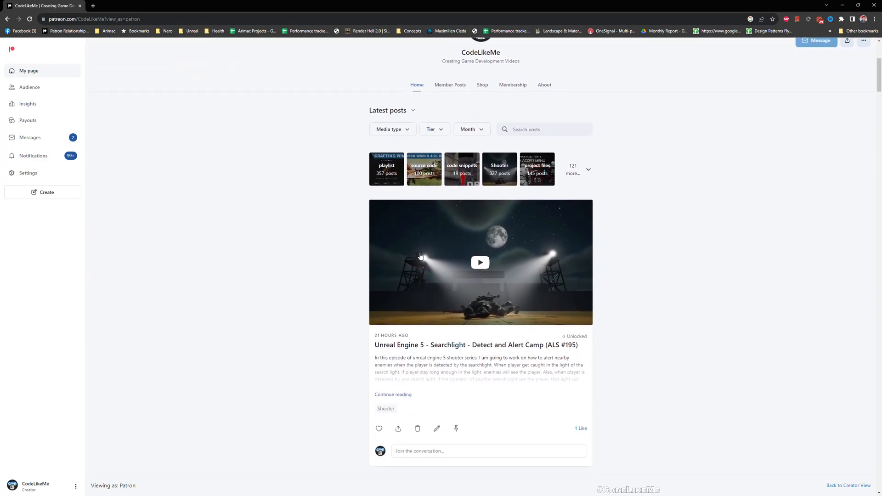
scroll("down", 3)
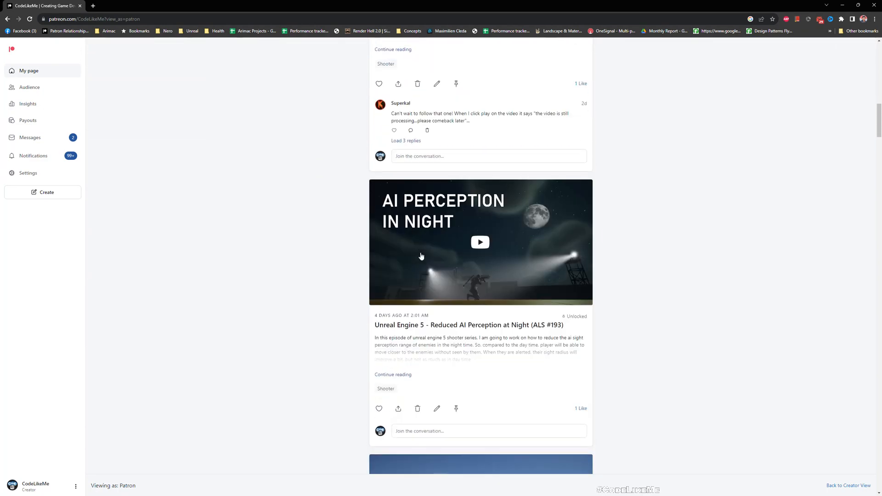
scroll("down", 3)
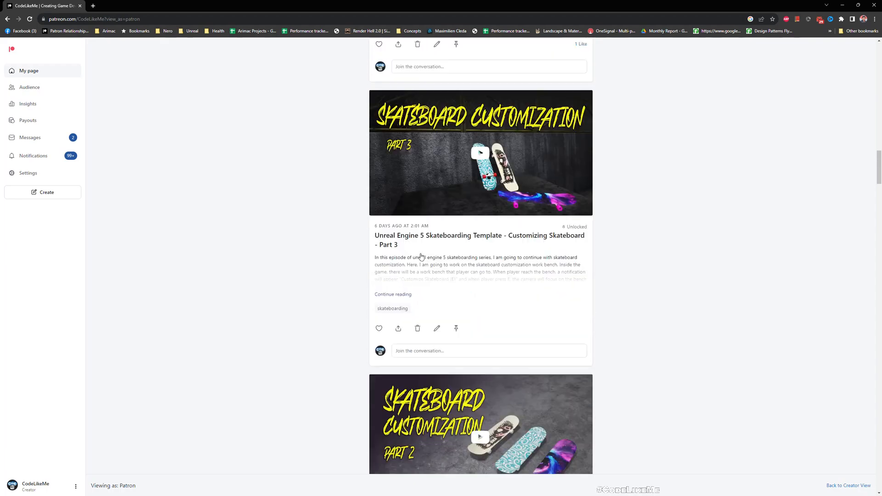
scroll("down", 3)
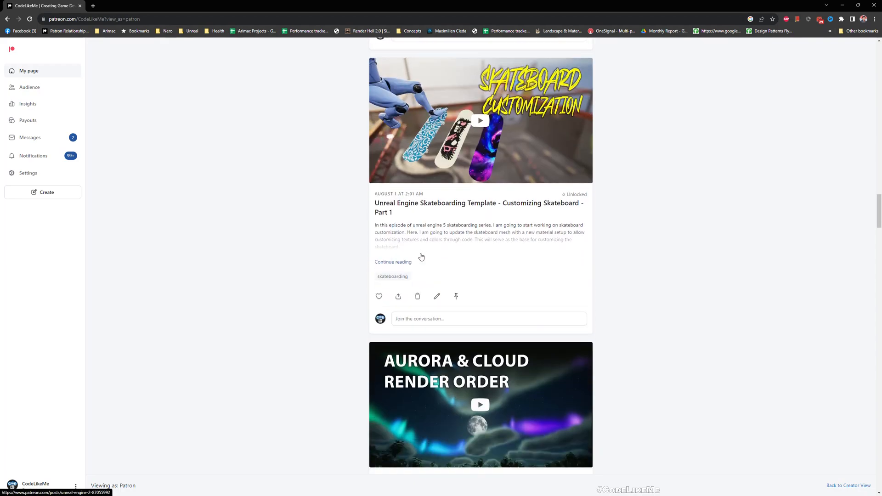
scroll("down", 3)
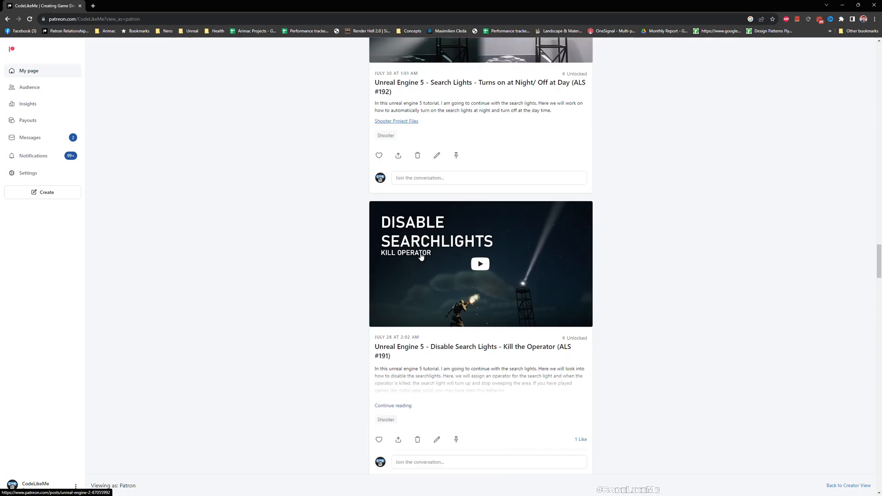
scroll("down", 3)
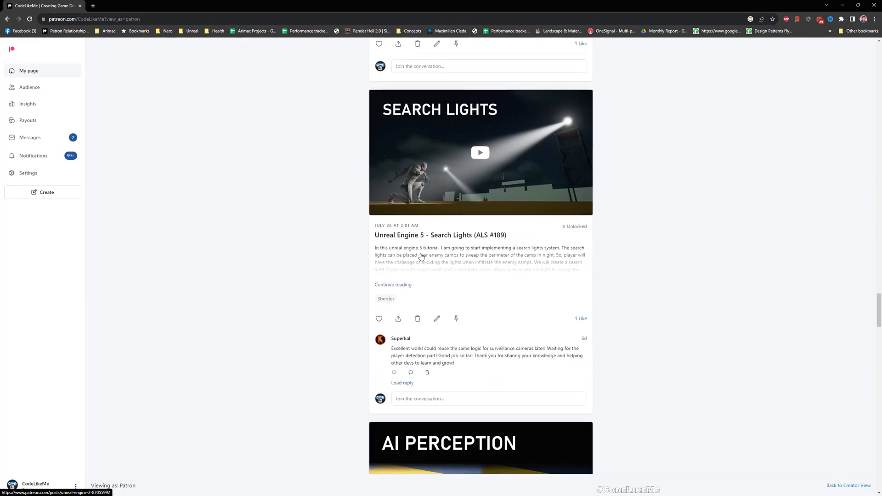
scroll("down", 3)
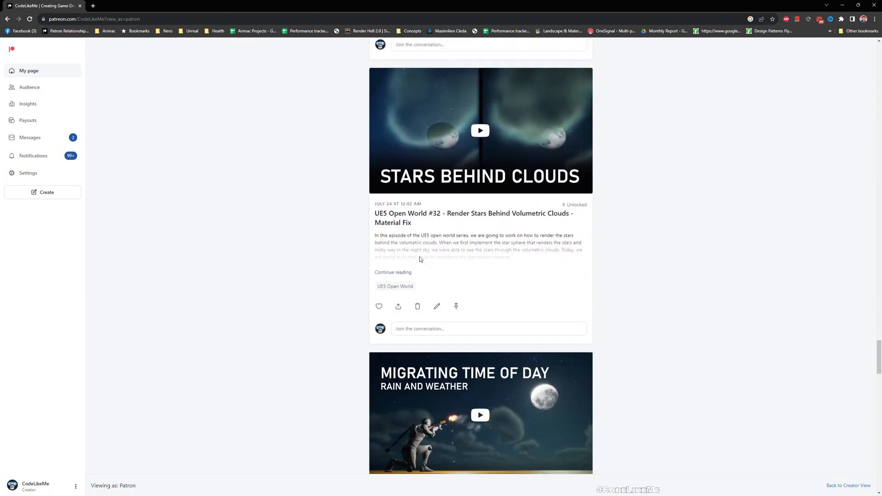
scroll("down", 3)
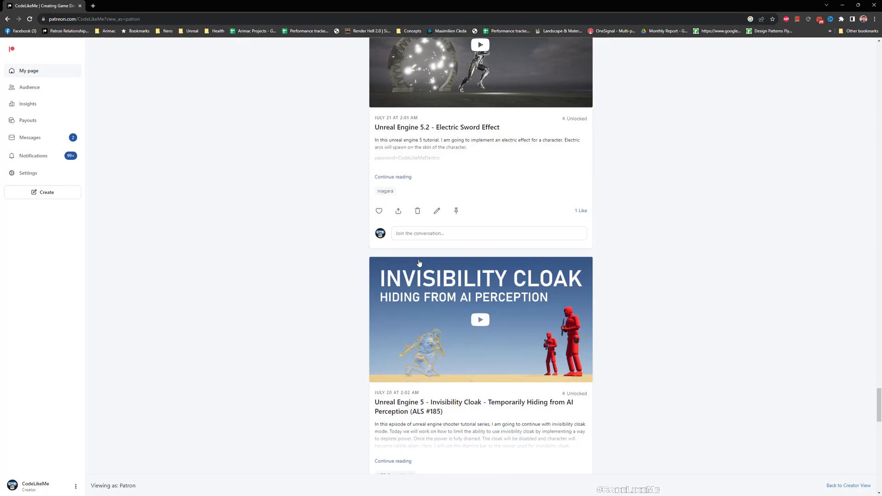